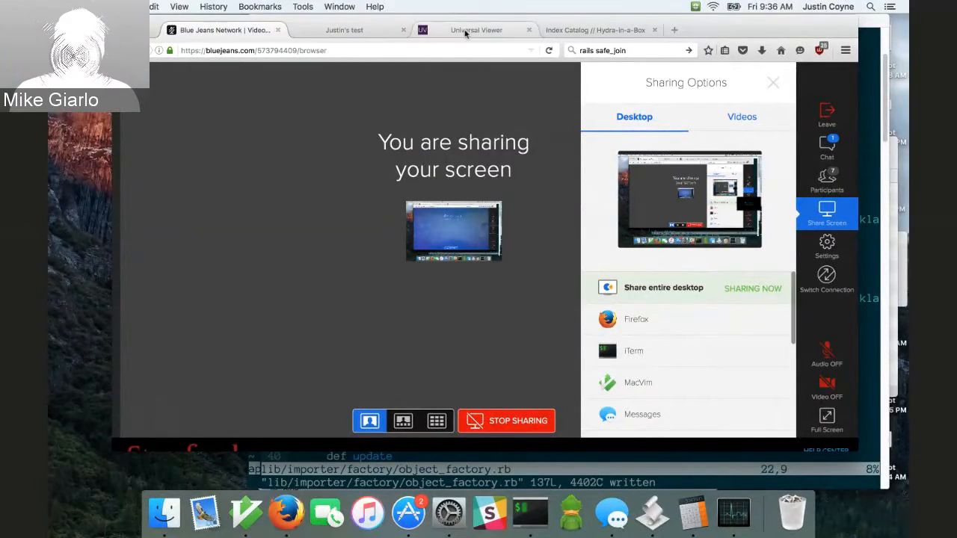
mouse_move(476, 30)
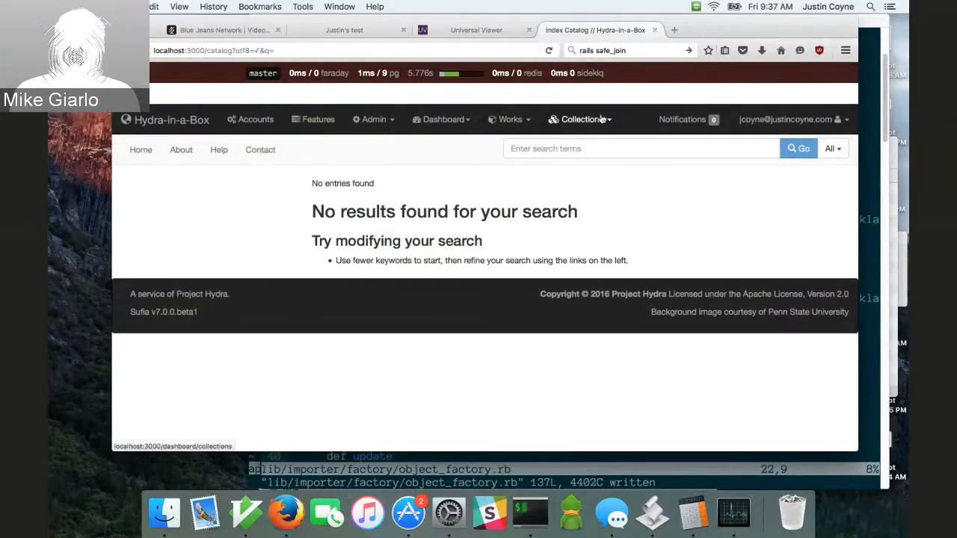
mouse_move(605, 235)
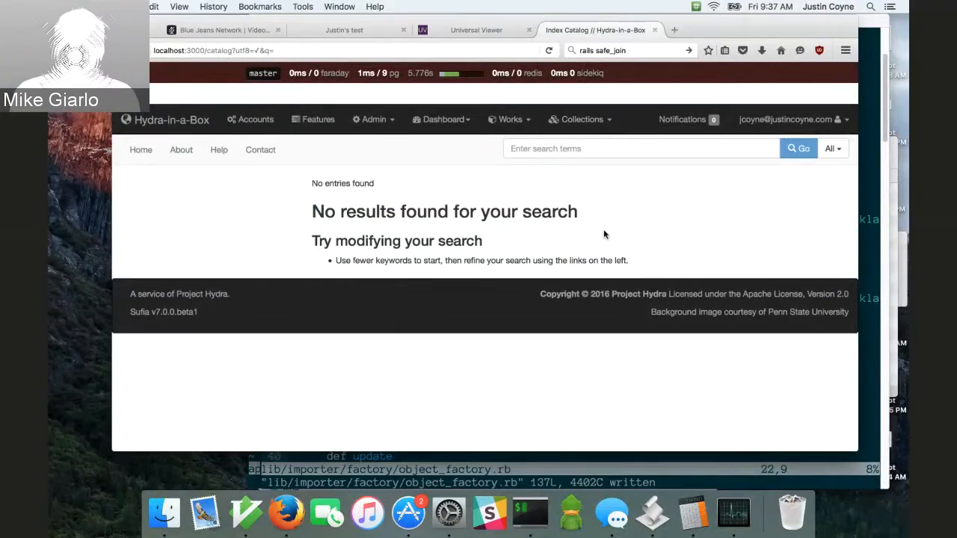
mouse_move(597, 212)
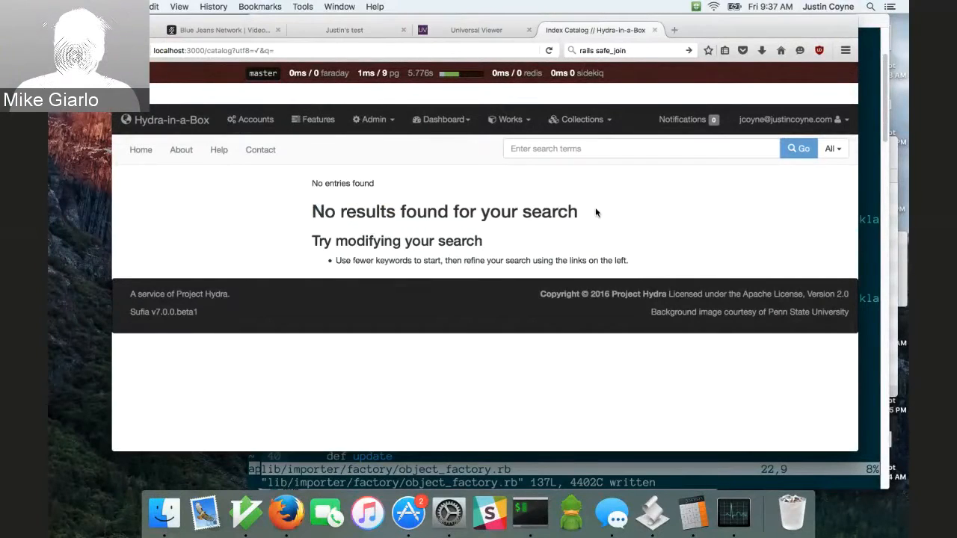
mouse_move(607, 209)
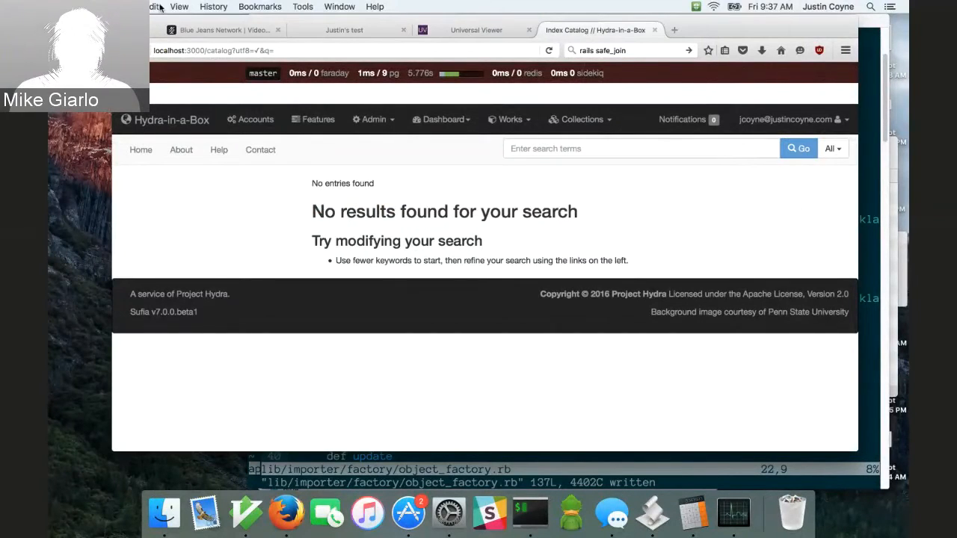
Step: Switch from the BlueJeans call to the localhost Index Catalog showing an empty search
click(225, 30)
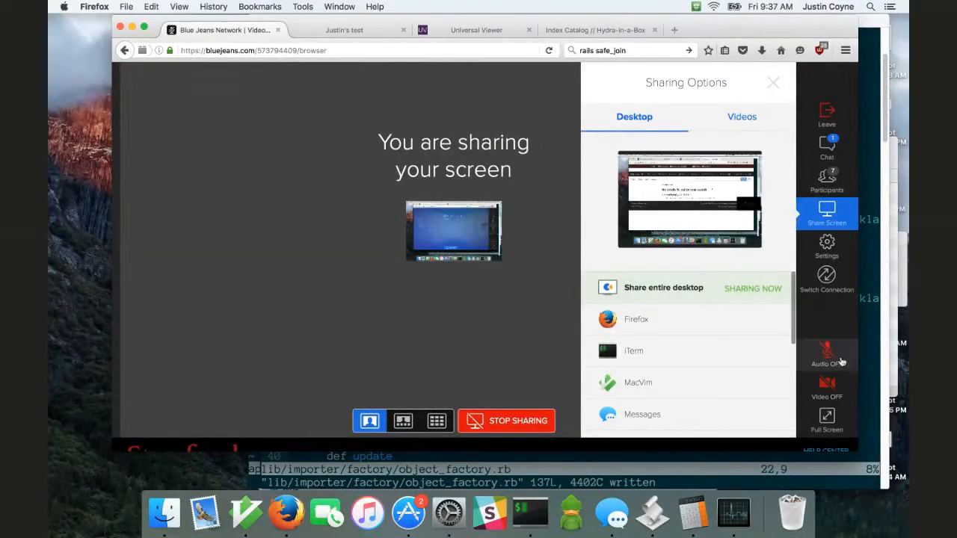
click(595, 30)
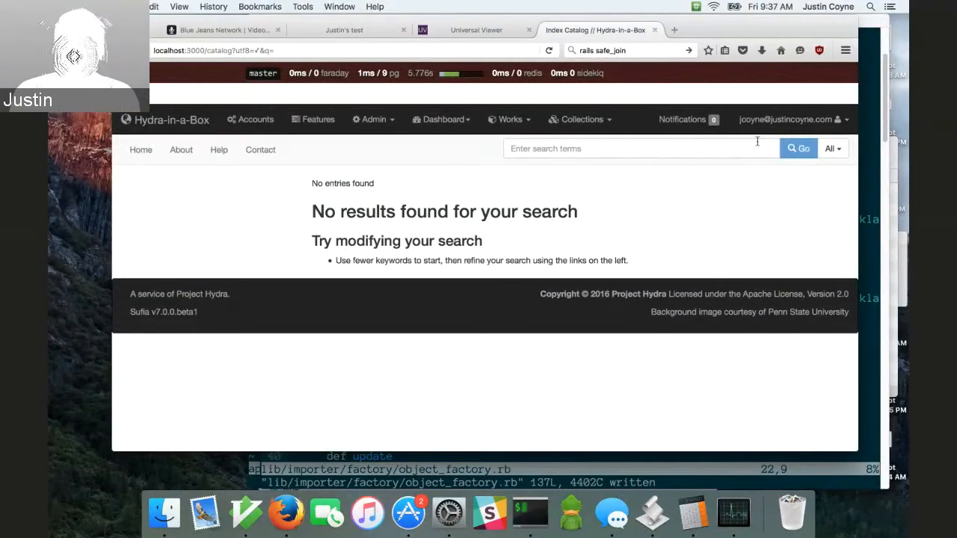
Step: Run bin/import_from_csv with gse_metadata.csv into ../hybox-objects and return to the catalog
click(799, 148)
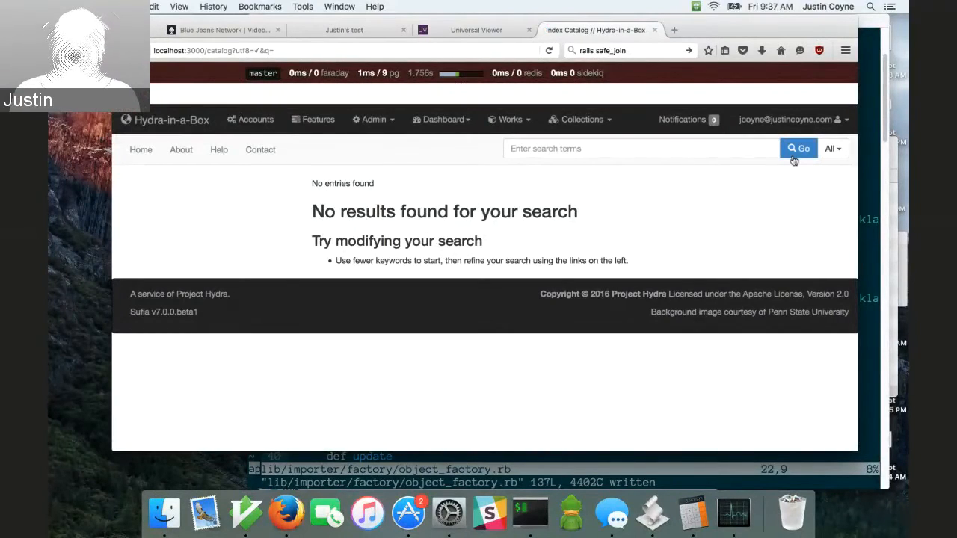
mouse_move(739, 181)
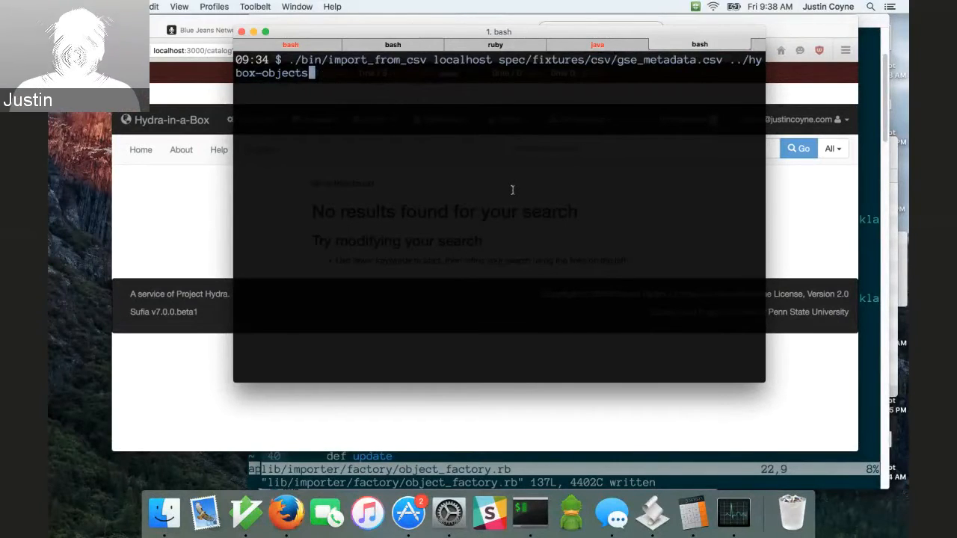
key(Return)
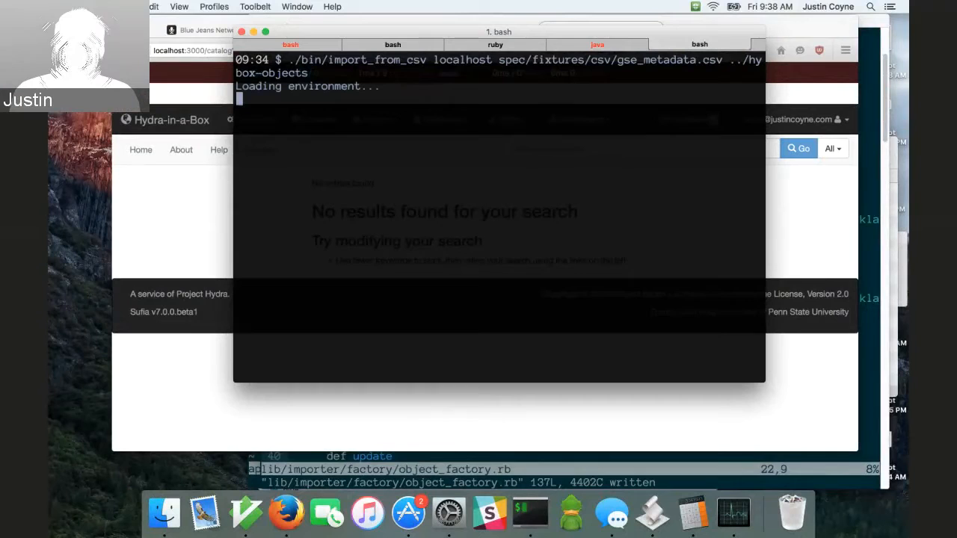
click(700, 45)
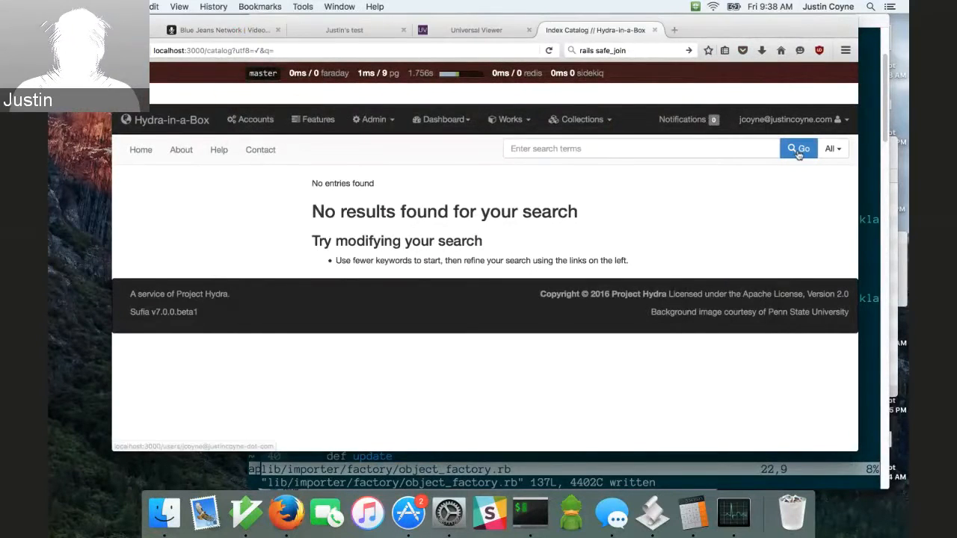
Step: Rerun the search and look through the 19 imported records, including Teachable Agents
click(799, 148)
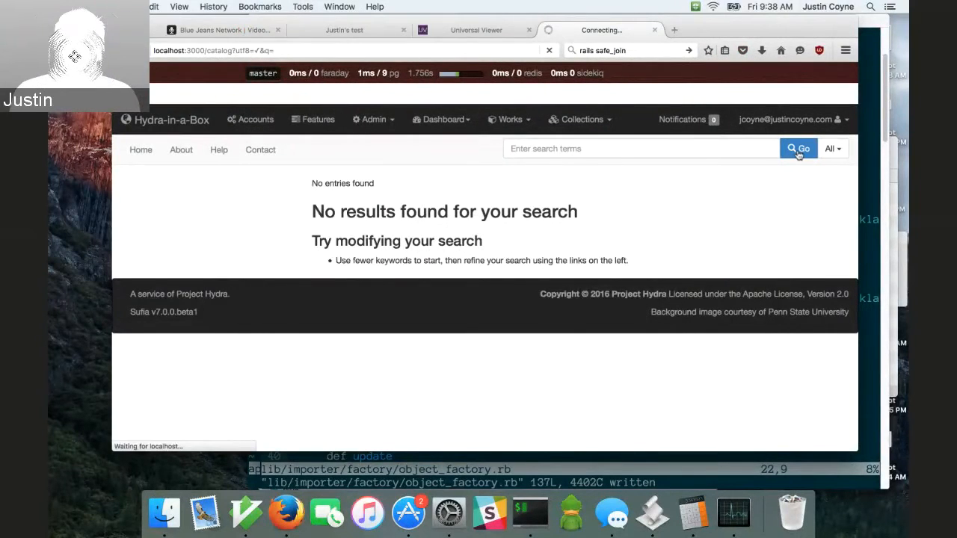
click(799, 148)
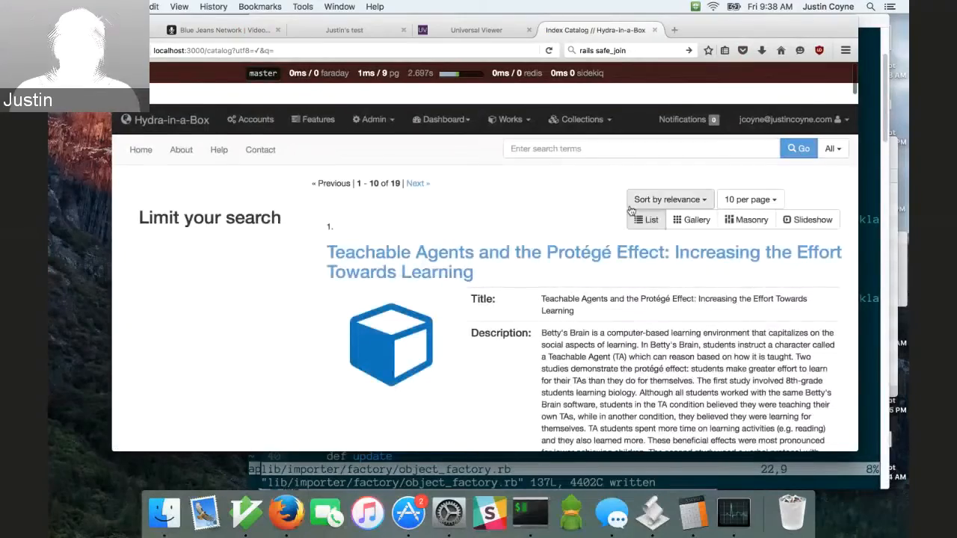
scroll(down, 3)
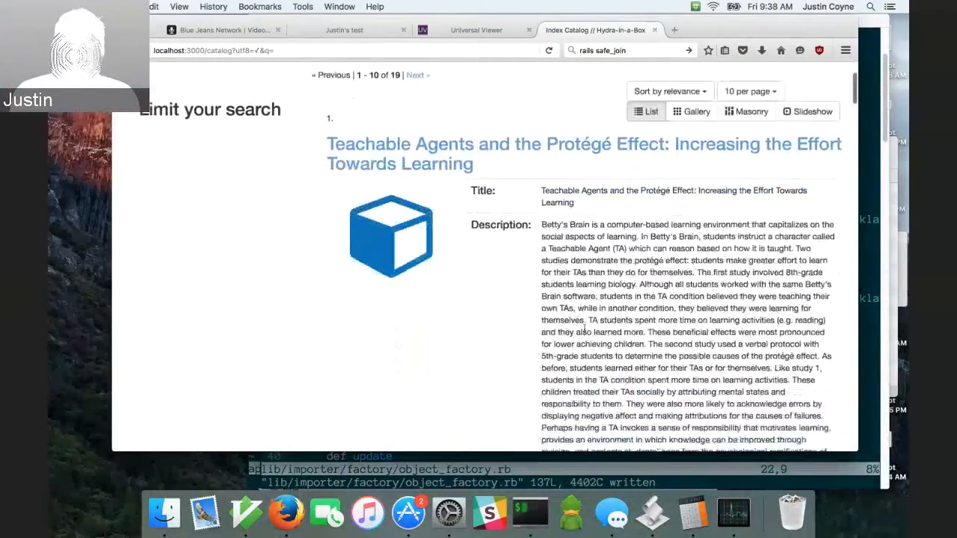
scroll(down, 3)
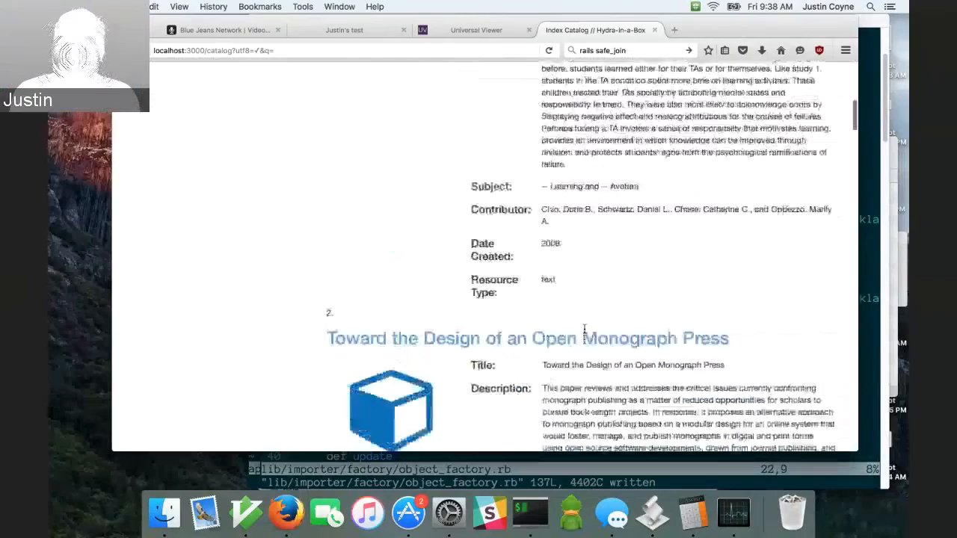
scroll(down, 3)
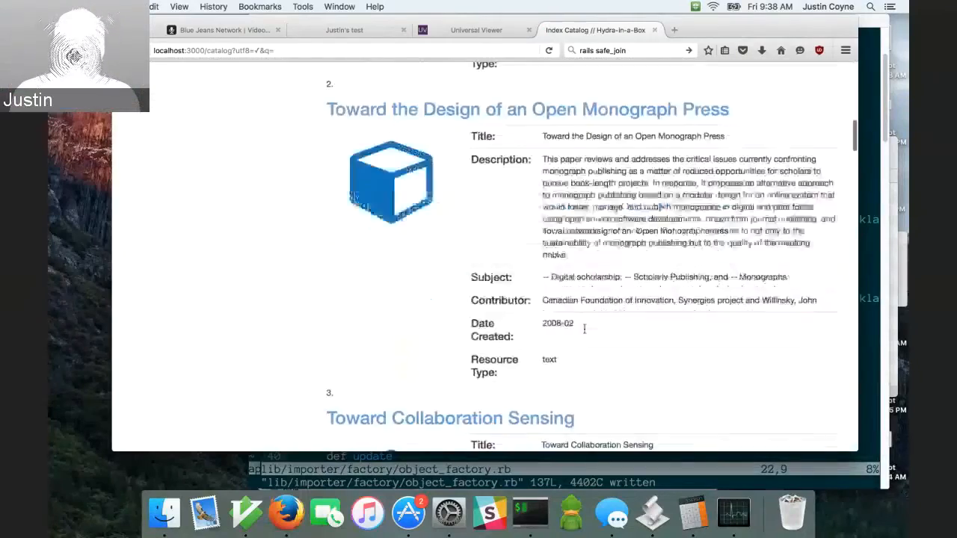
scroll(down, 3)
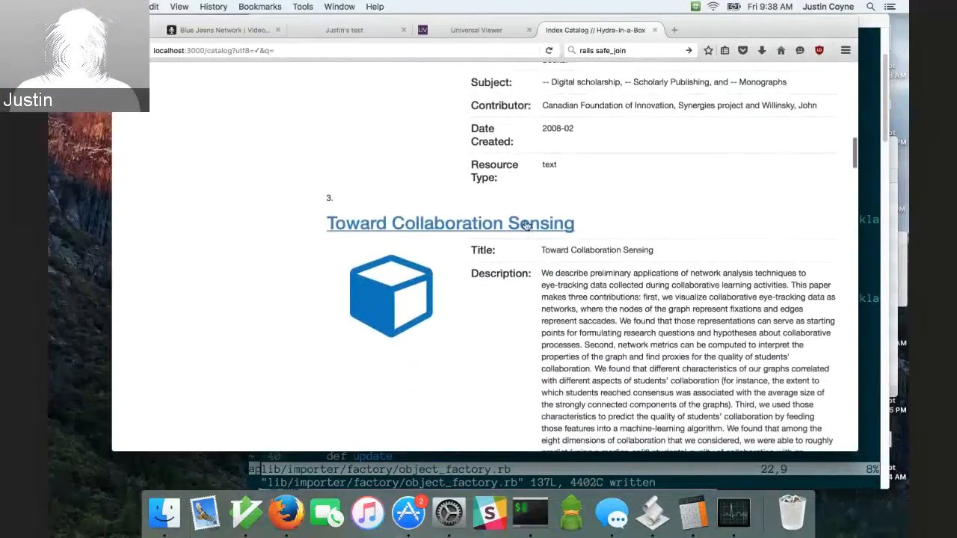
Step: Open the Toward Collaboration Sensing record from the results list
click(449, 223)
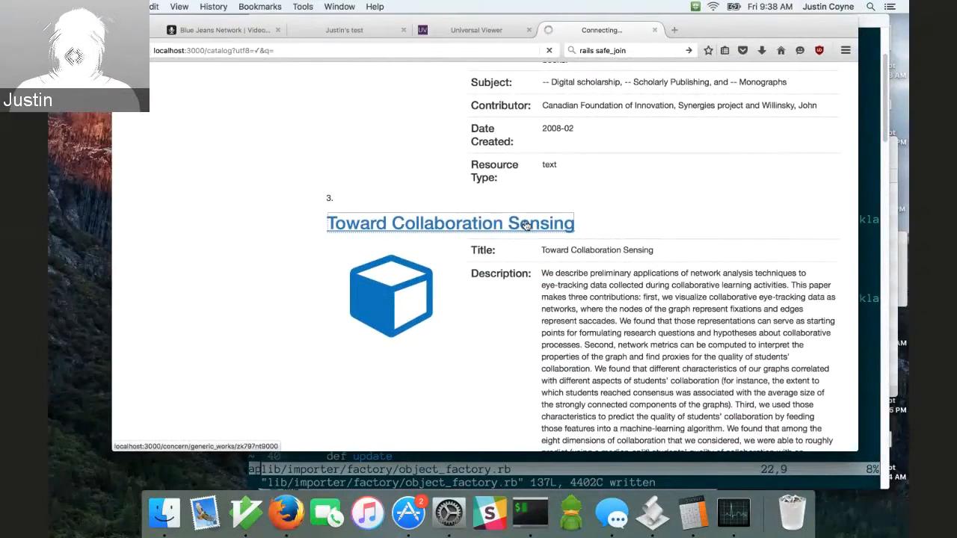
click(450, 223)
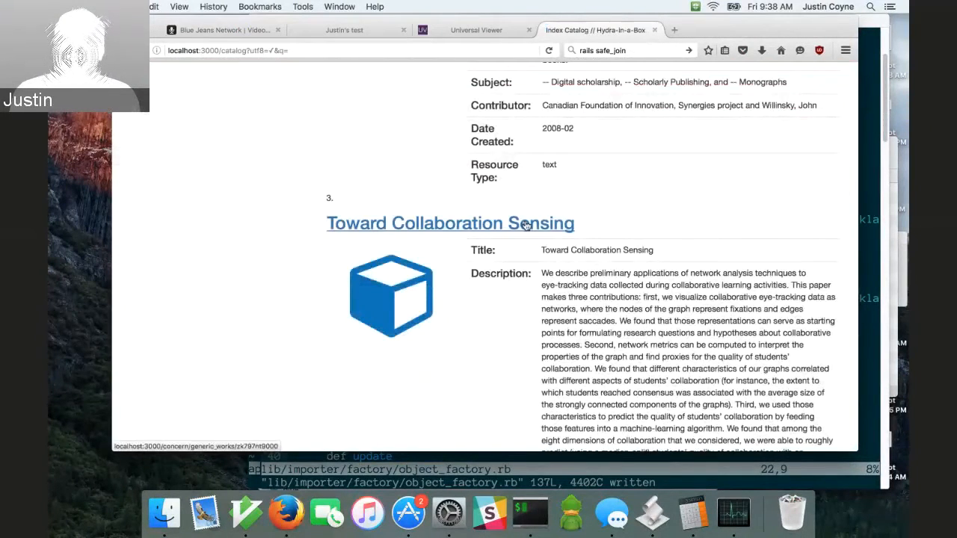
mouse_move(550, 207)
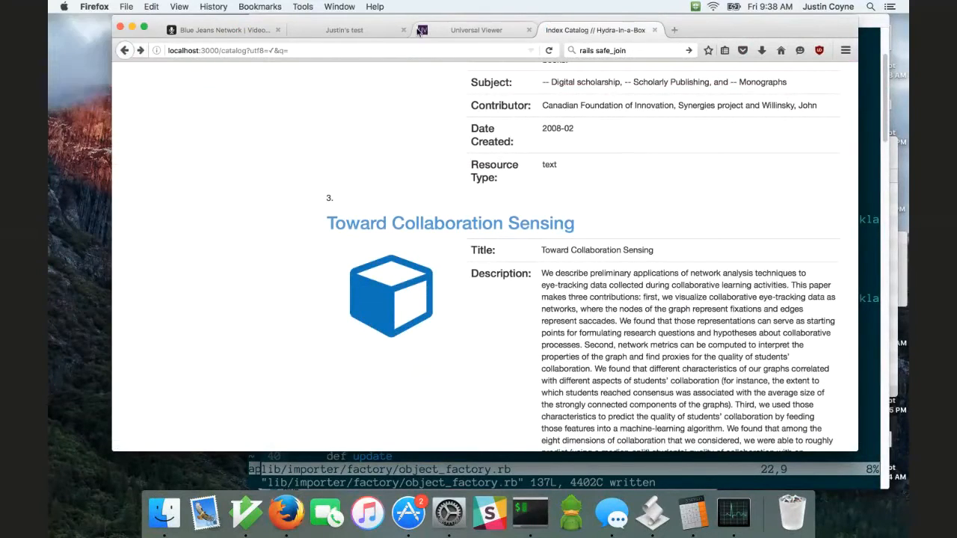
Step: On the Justin's test work page, view its thumbnail and its IIIF manifest.json
click(344, 29)
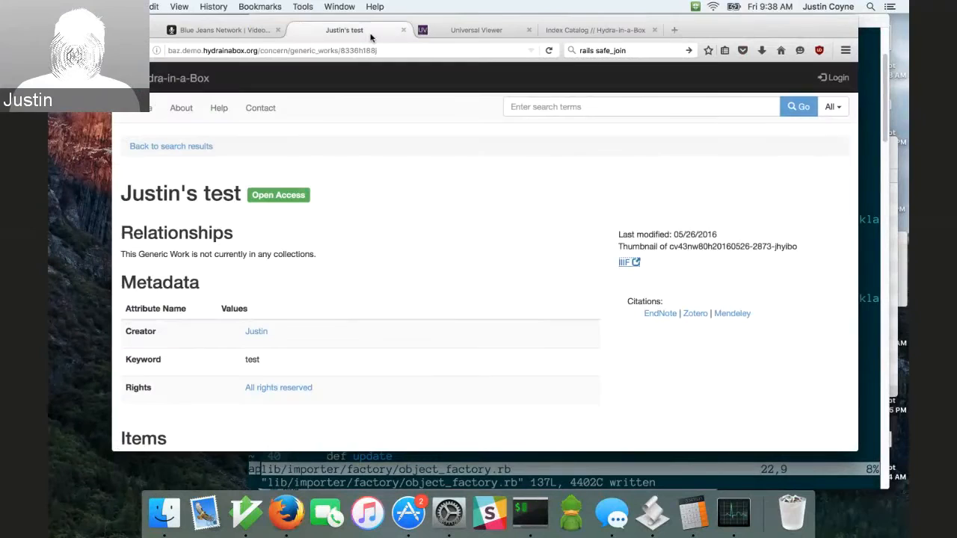
mouse_move(445, 150)
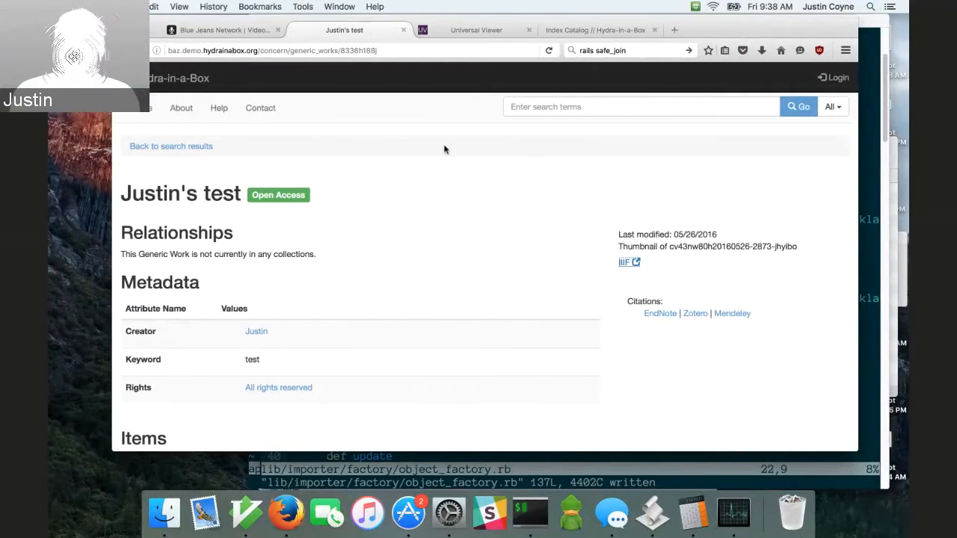
mouse_move(523, 314)
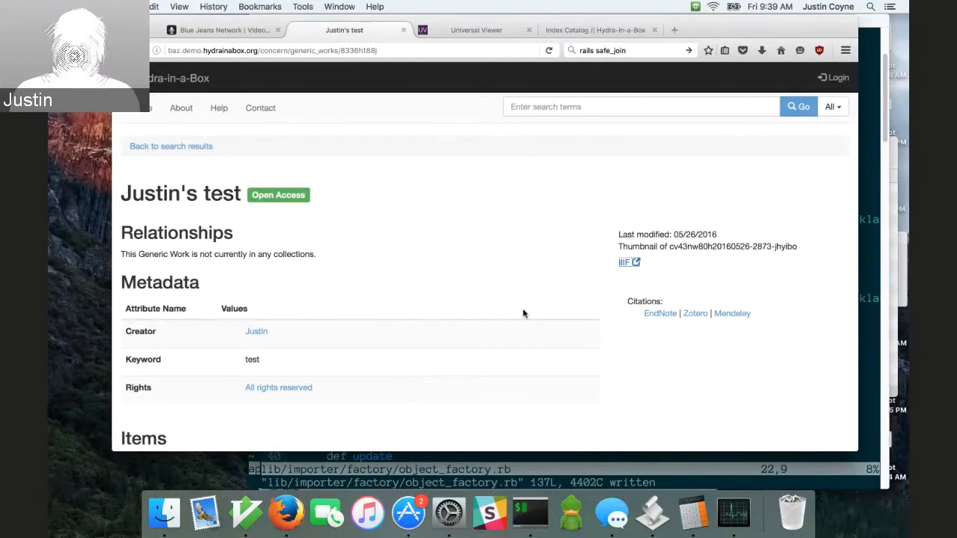
scroll(down, 3)
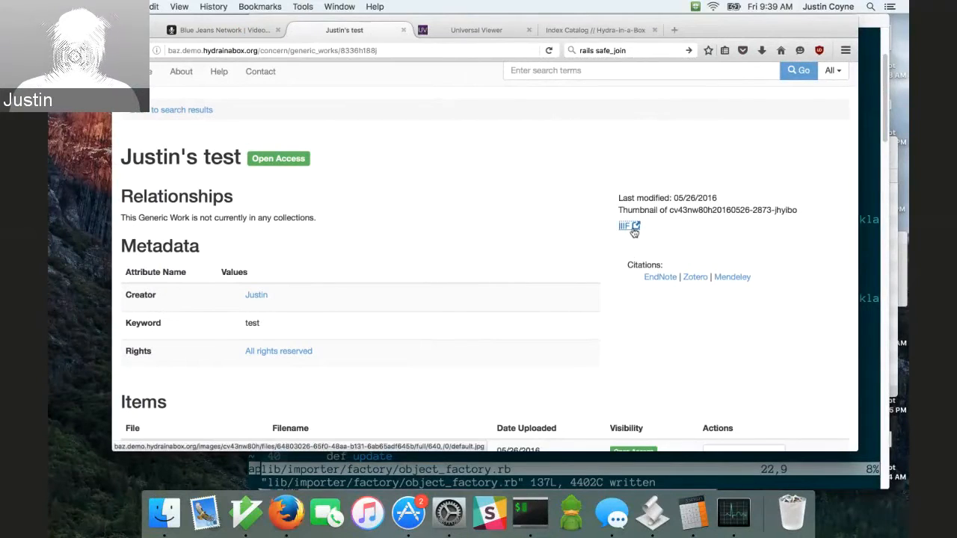
click(630, 227)
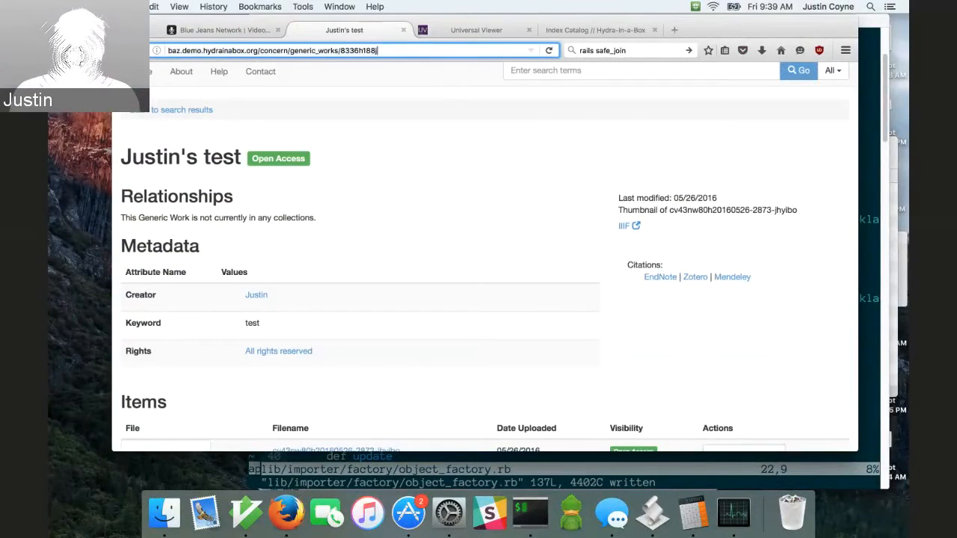
click(625, 226)
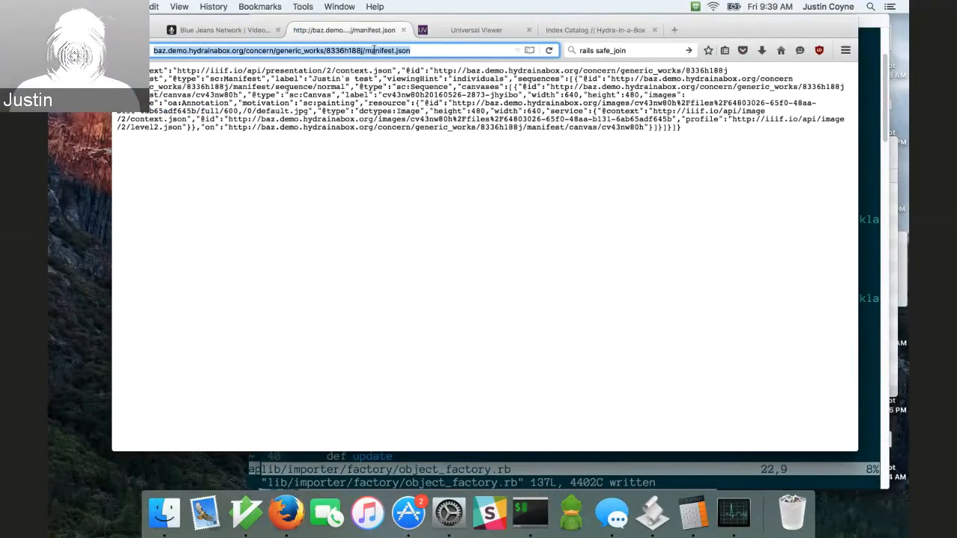
Step: Load the Justin's test manifest URL in Universal Viewer and zoom out on its image
click(475, 30)
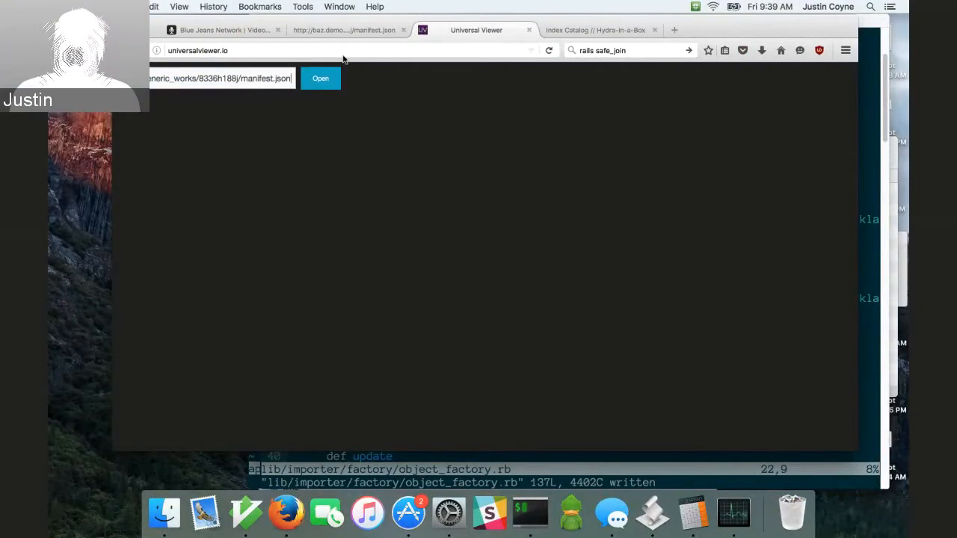
click(320, 78)
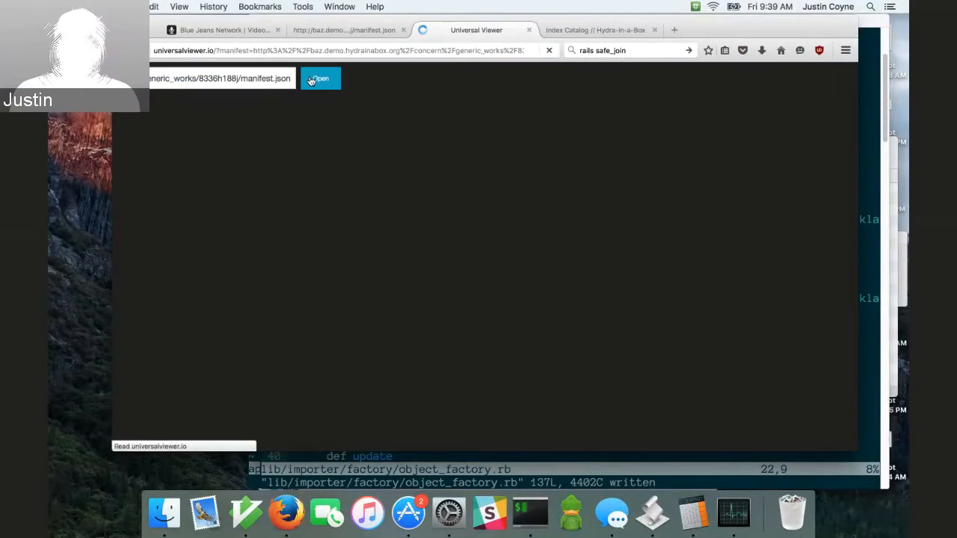
click(320, 78)
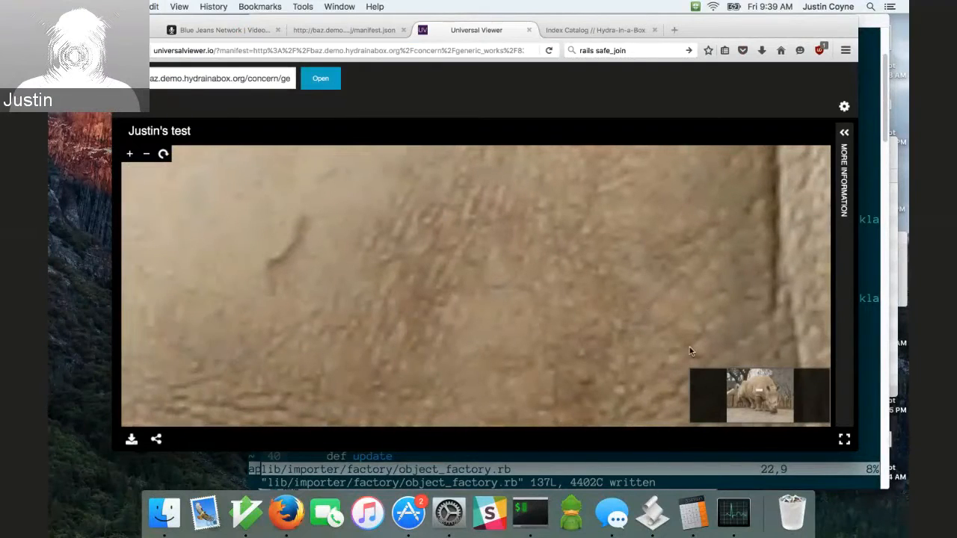
mouse_move(515, 281)
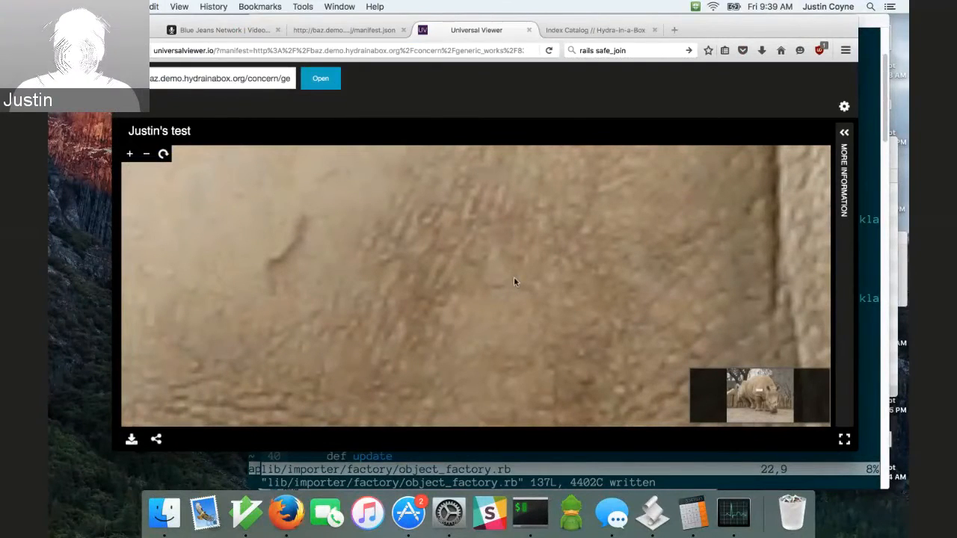
mouse_move(146, 154)
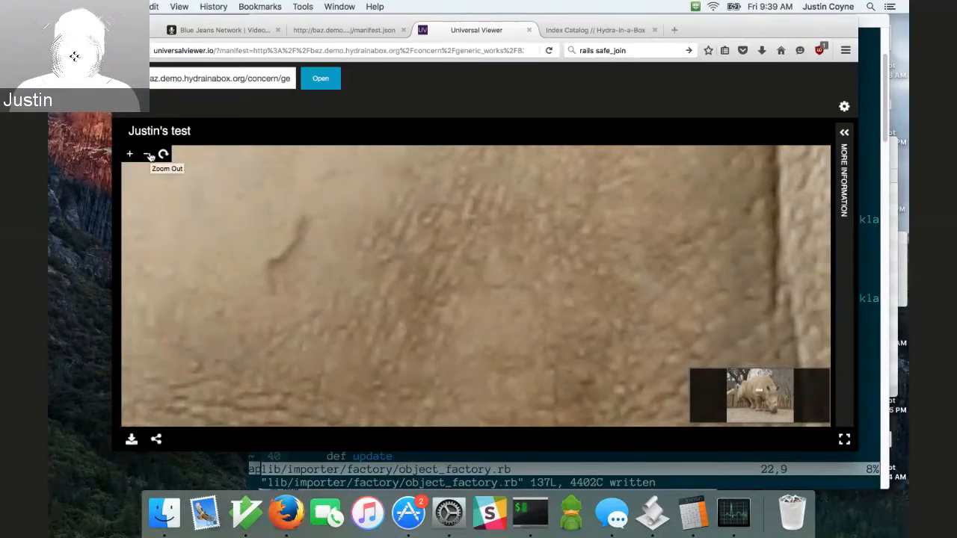
click(129, 154)
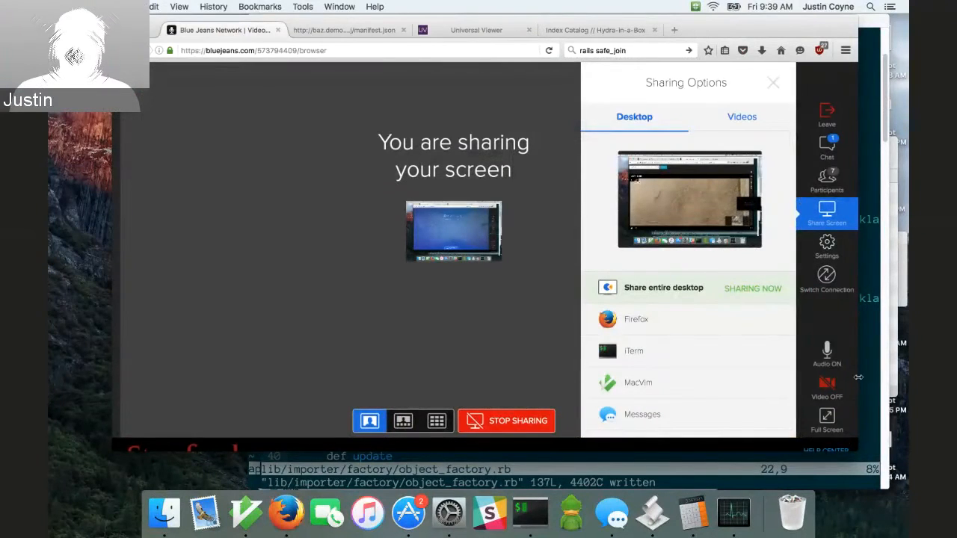
click(827, 356)
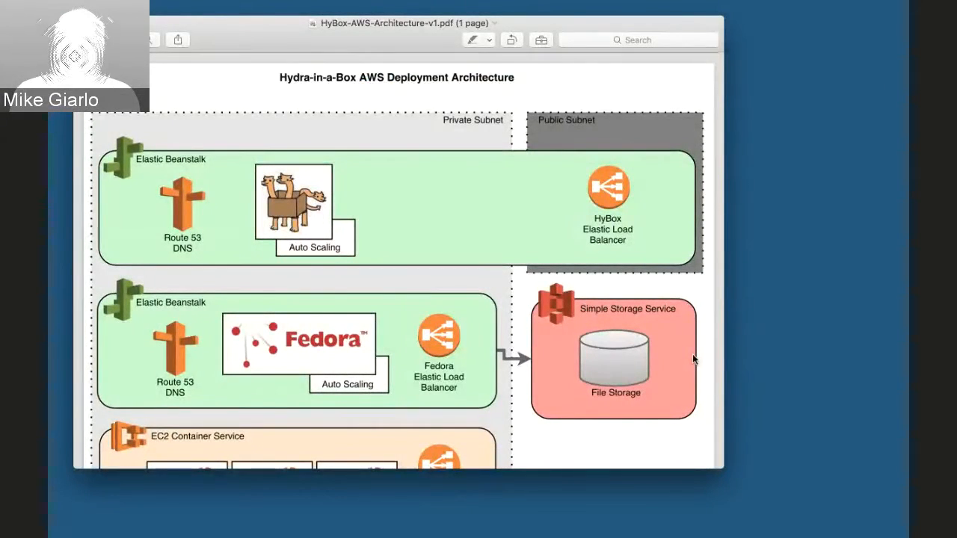
mouse_move(789, 346)
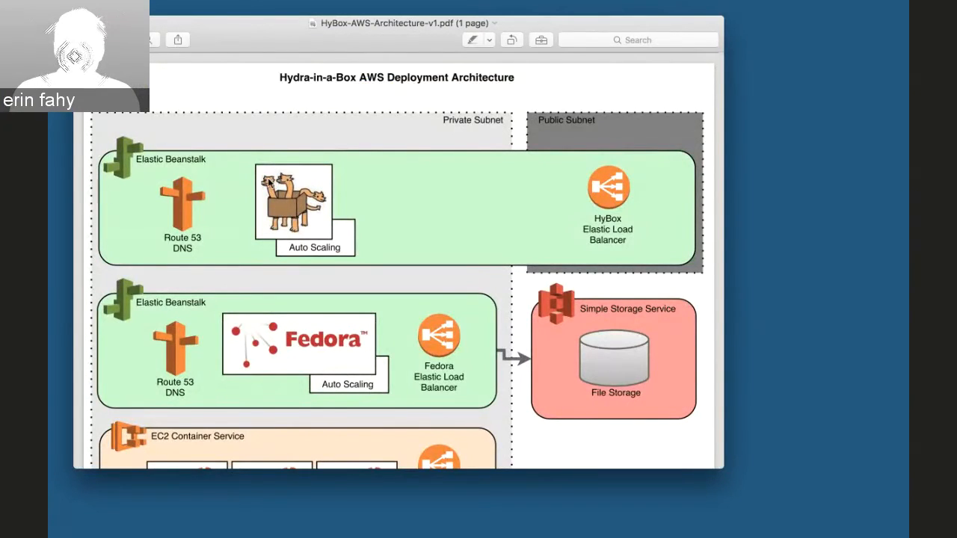
mouse_move(551, 131)
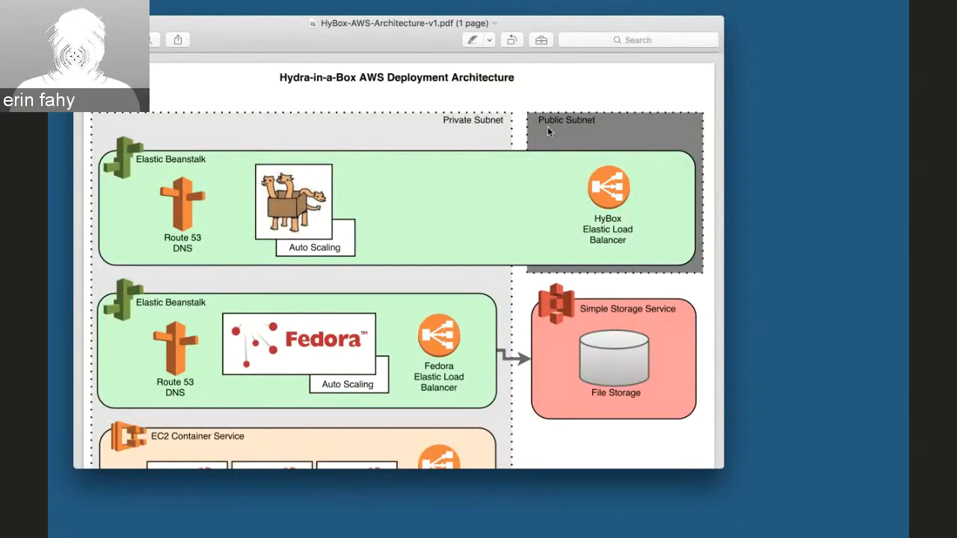
mouse_move(595, 221)
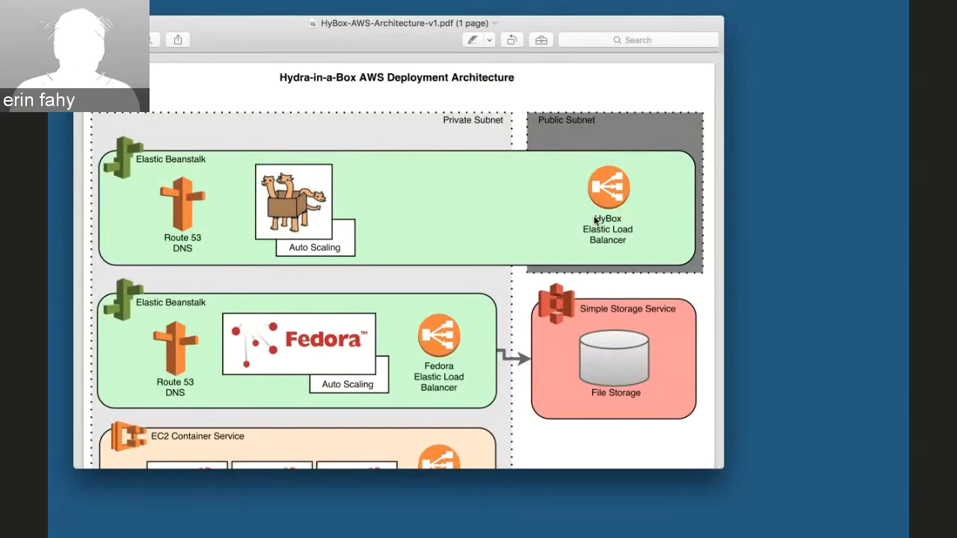
mouse_move(574, 237)
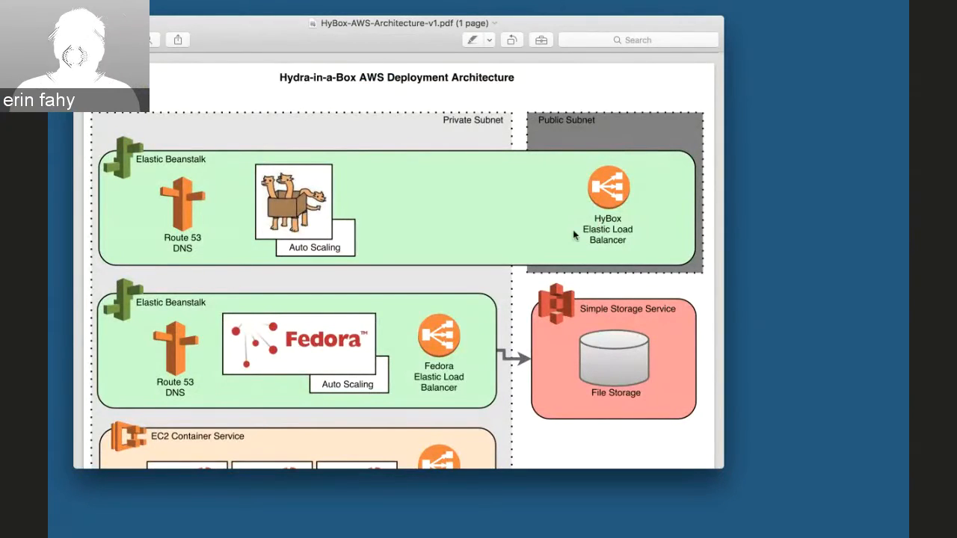
mouse_move(424, 233)
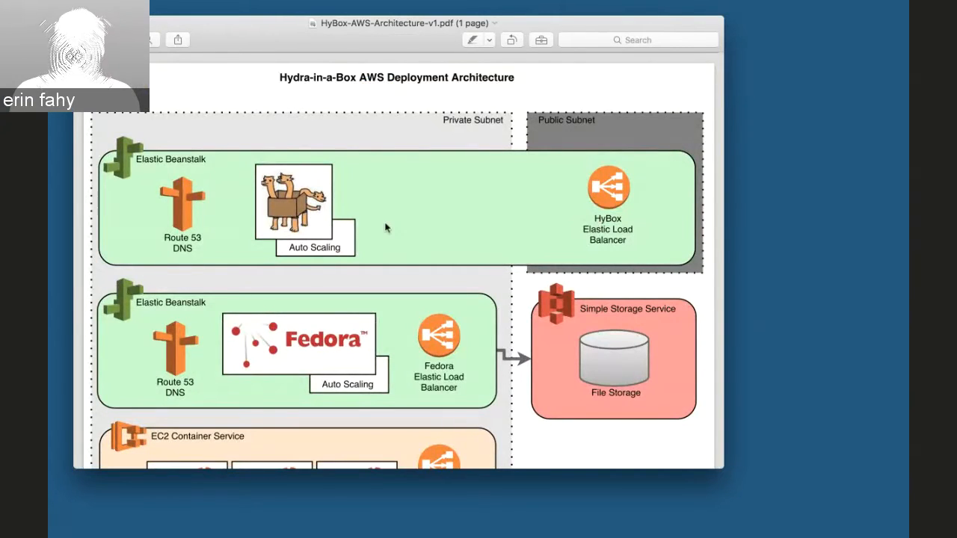
mouse_move(347, 198)
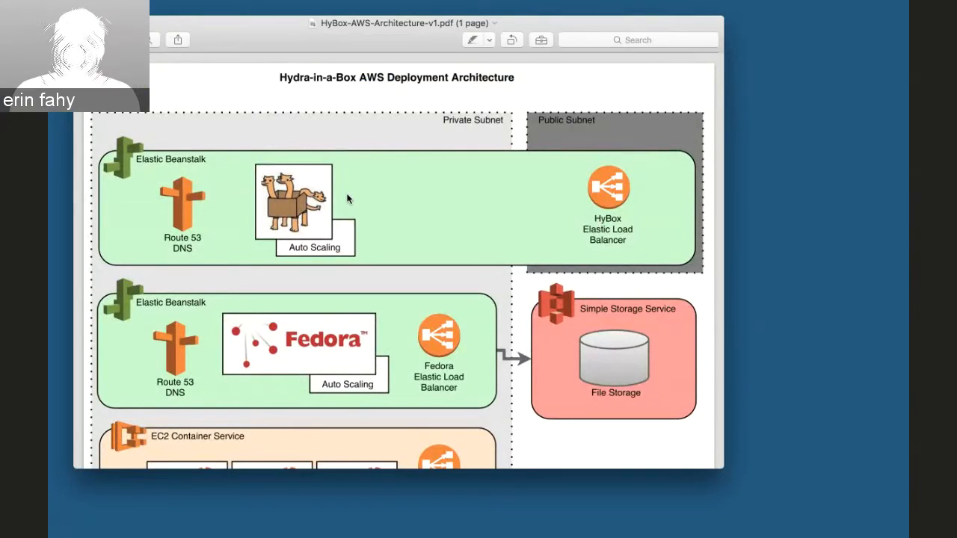
mouse_move(337, 208)
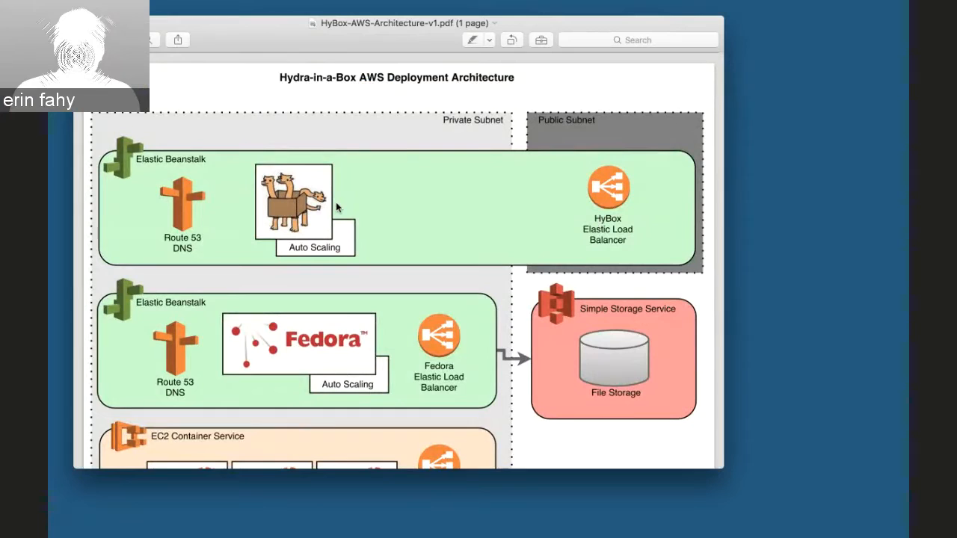
mouse_move(248, 197)
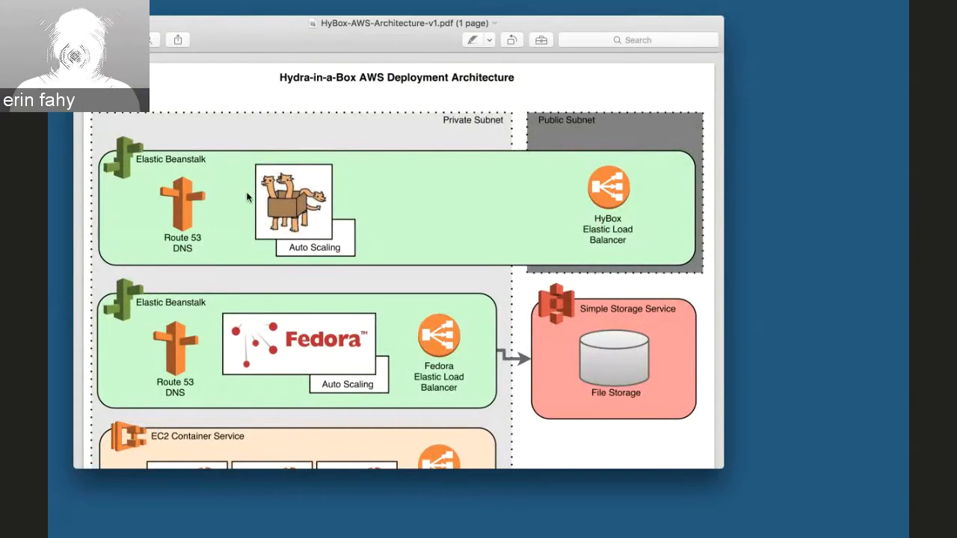
mouse_move(217, 175)
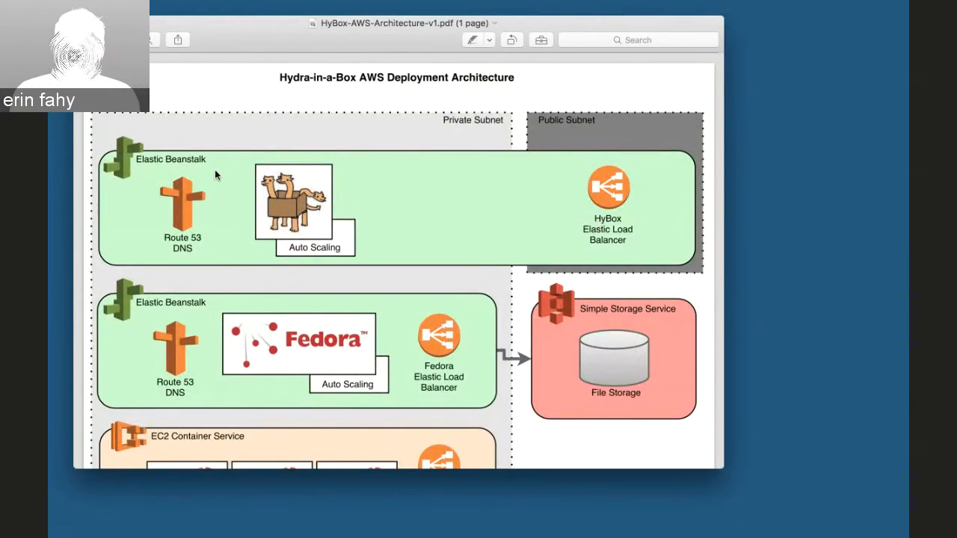
mouse_move(196, 247)
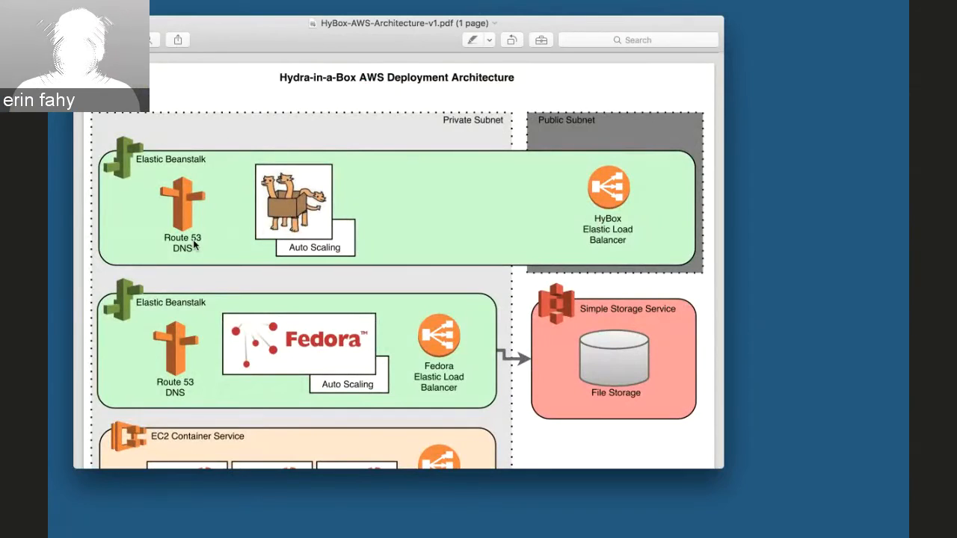
mouse_move(403, 310)
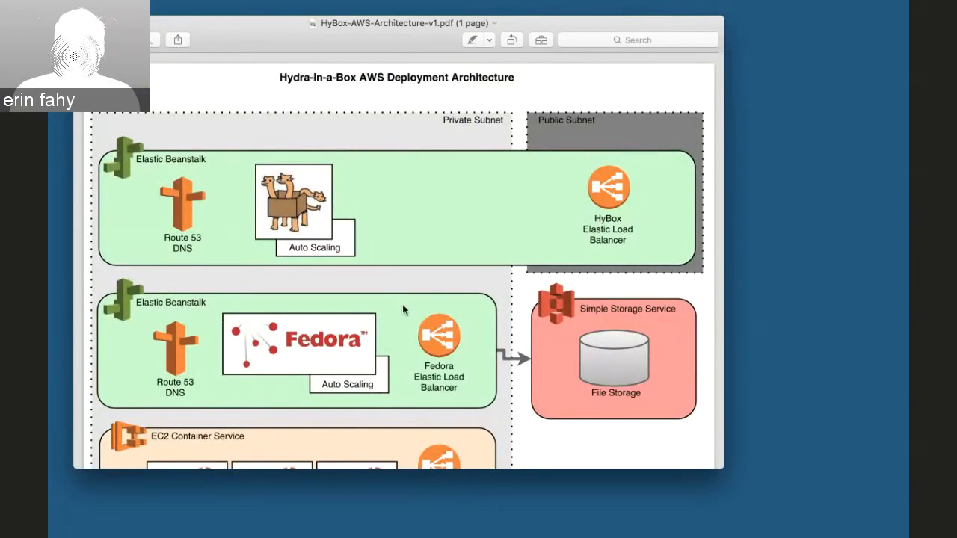
scroll(down, 3)
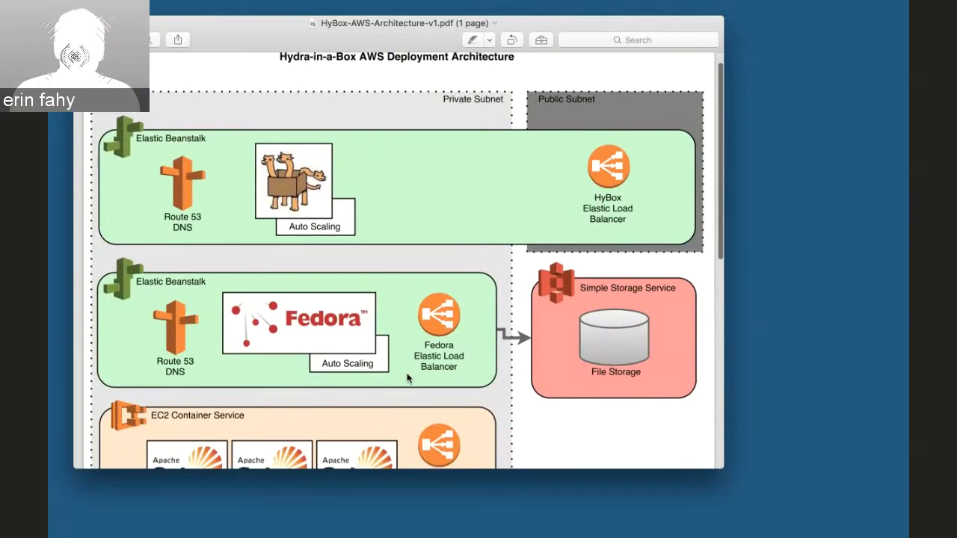
scroll(down, 3)
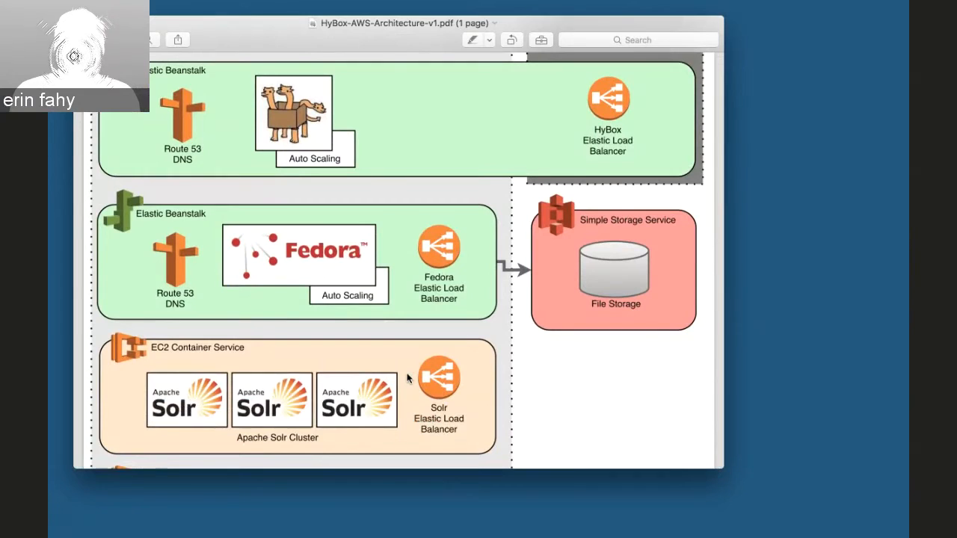
mouse_move(376, 344)
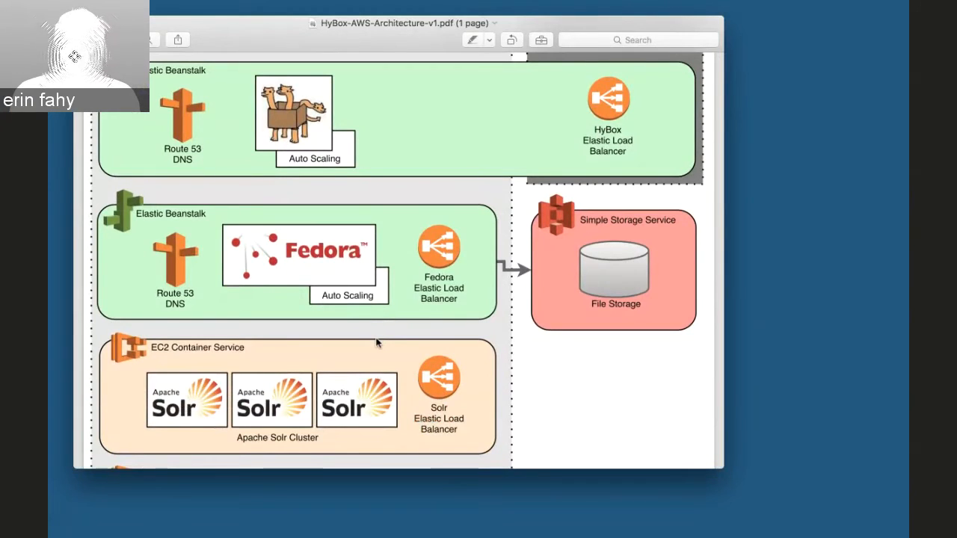
mouse_move(362, 308)
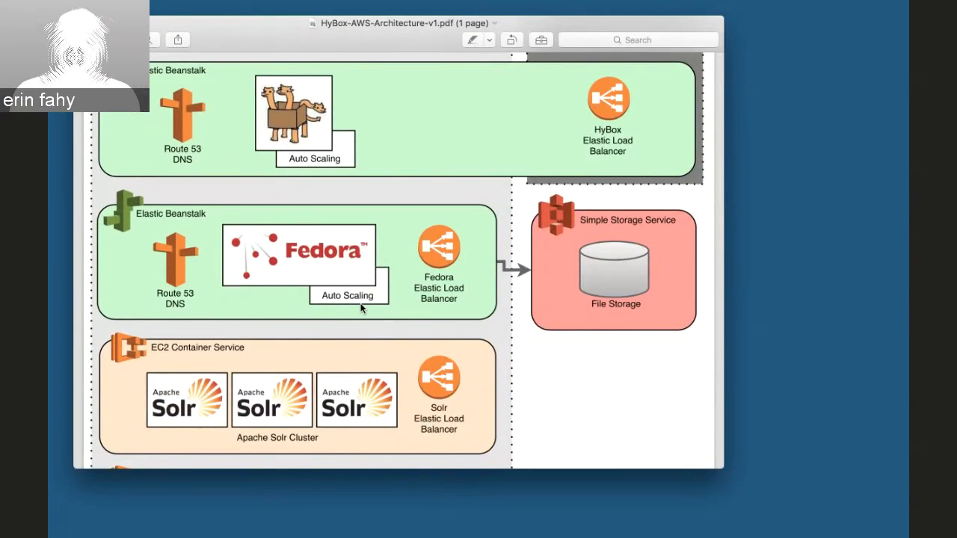
mouse_move(454, 302)
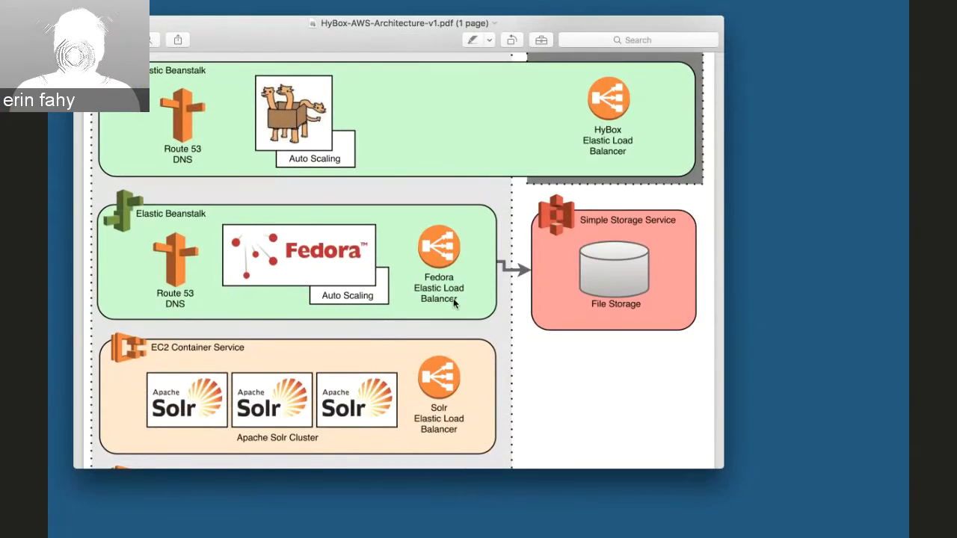
mouse_move(482, 290)
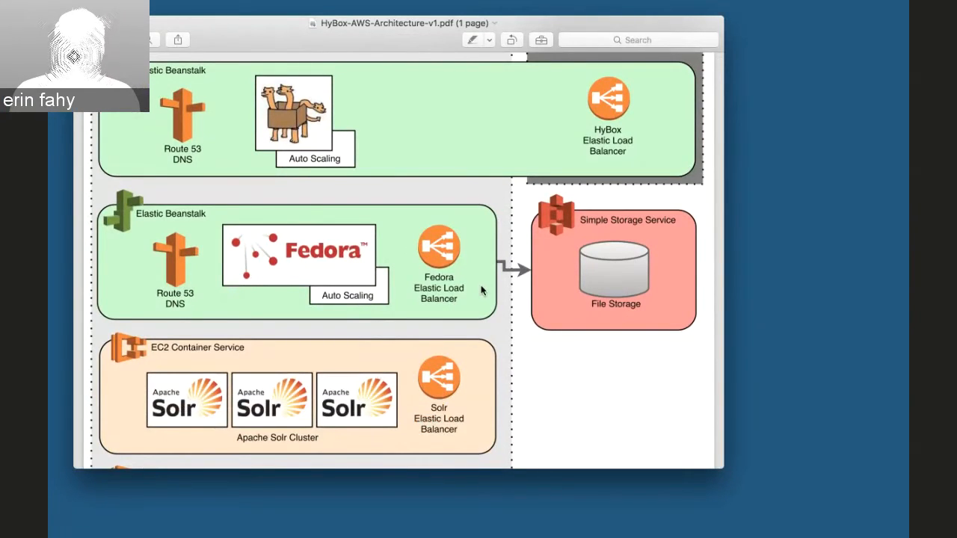
mouse_move(545, 303)
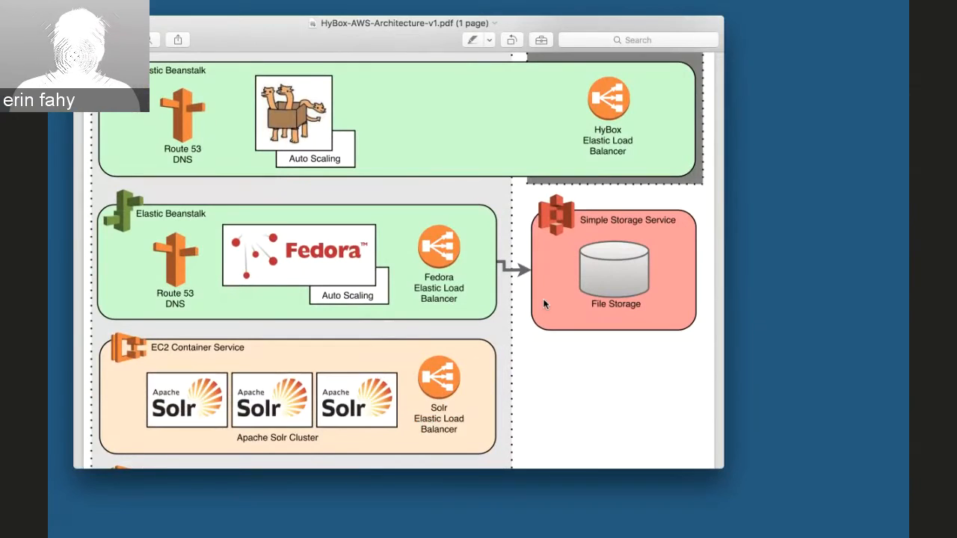
mouse_move(456, 308)
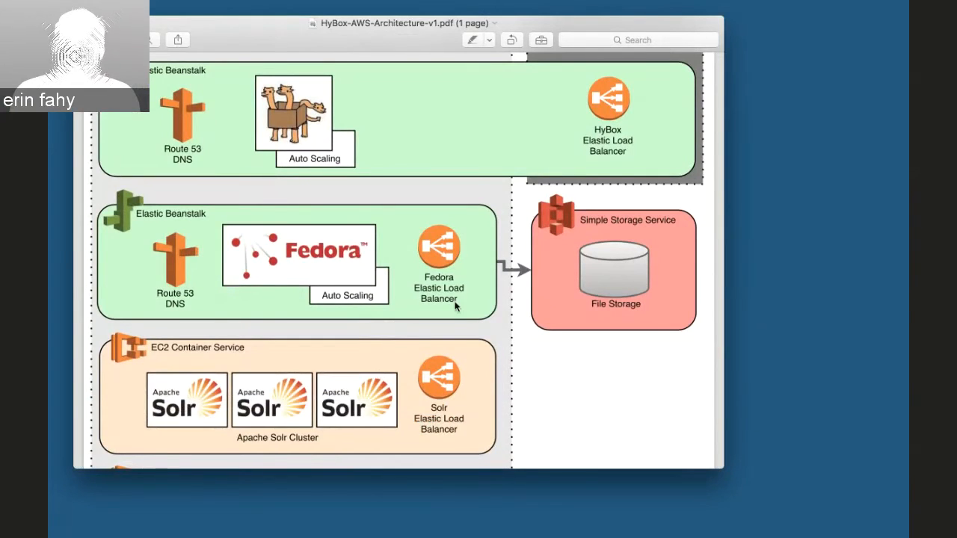
mouse_move(491, 323)
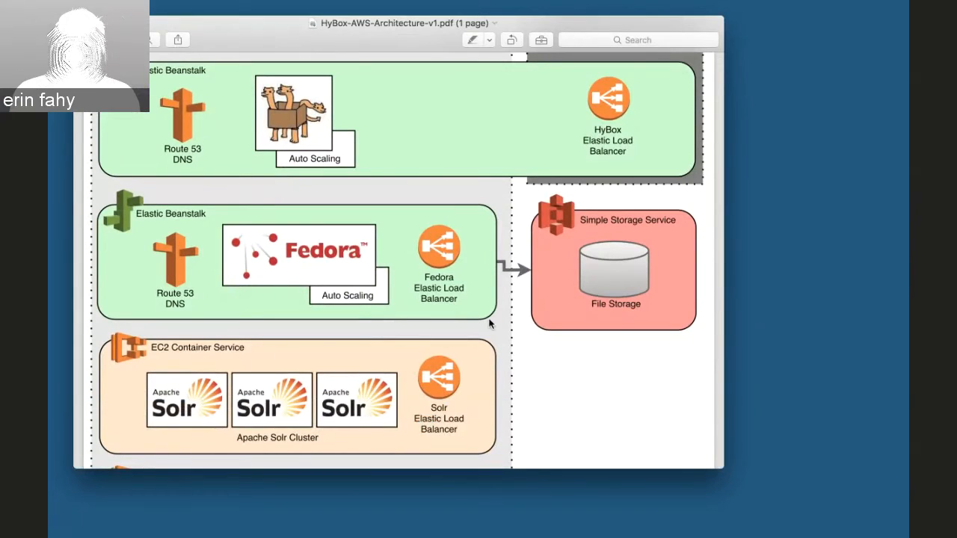
Step: Scroll the AWS diagram to the Apache Solr and ZooKeeper EC2 Container Service clusters
scroll(down, 3)
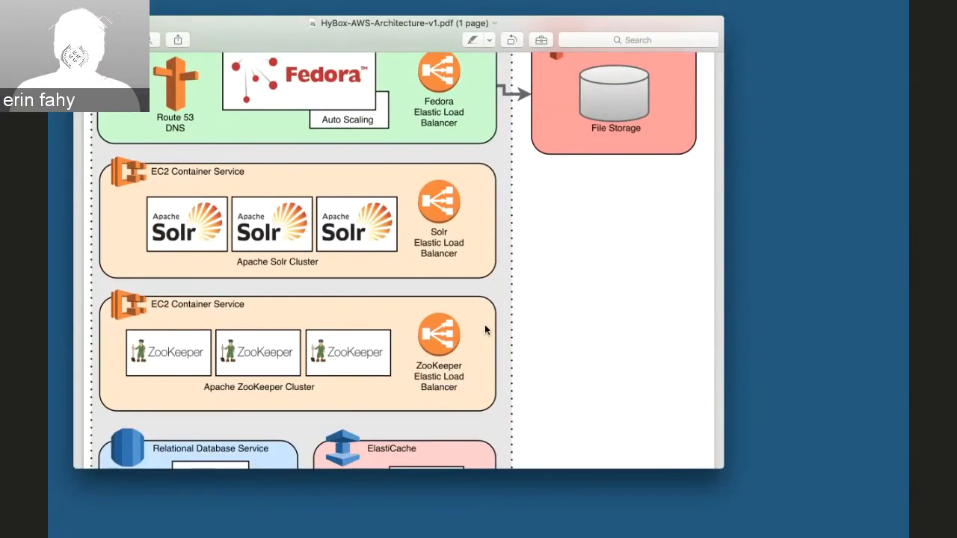
mouse_move(484, 302)
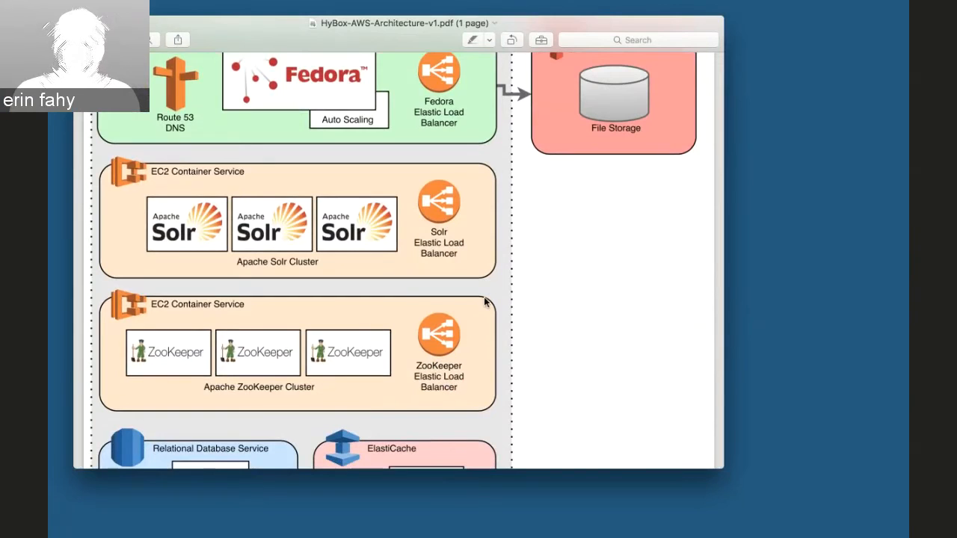
mouse_move(486, 260)
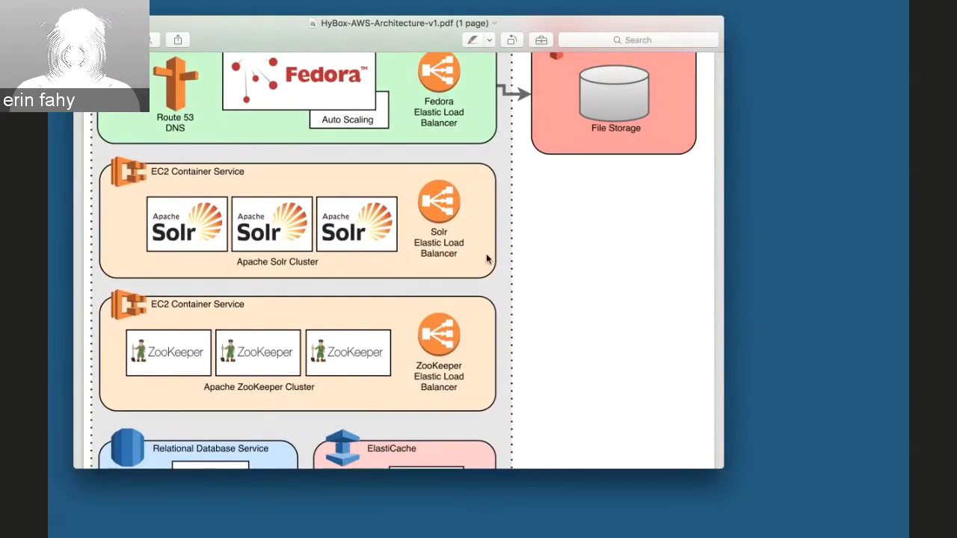
mouse_move(472, 335)
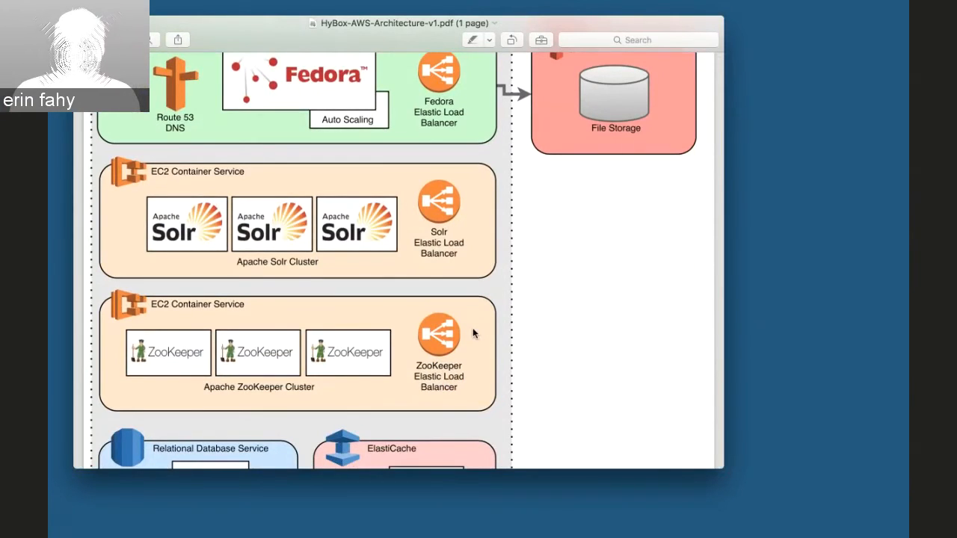
mouse_move(471, 330)
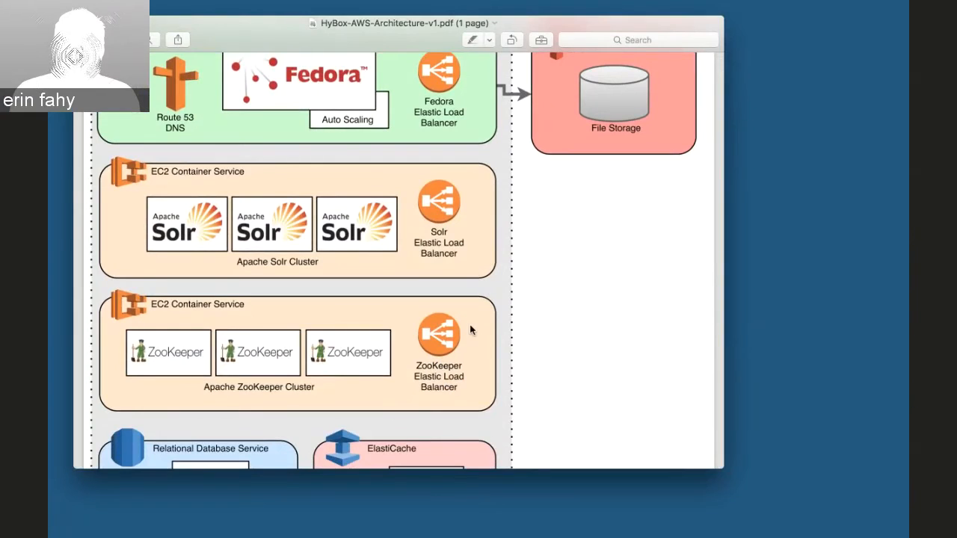
mouse_move(483, 365)
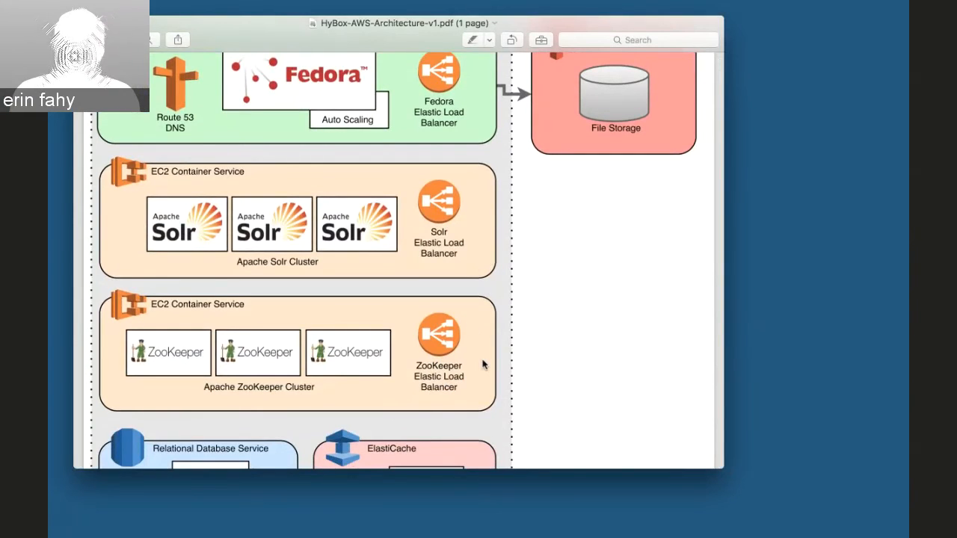
Step: Scroll to the diagram's end: PostgreSQL RDS, Redis ElastiCache, Pipeline Worker and SQS queues
scroll(down, 3)
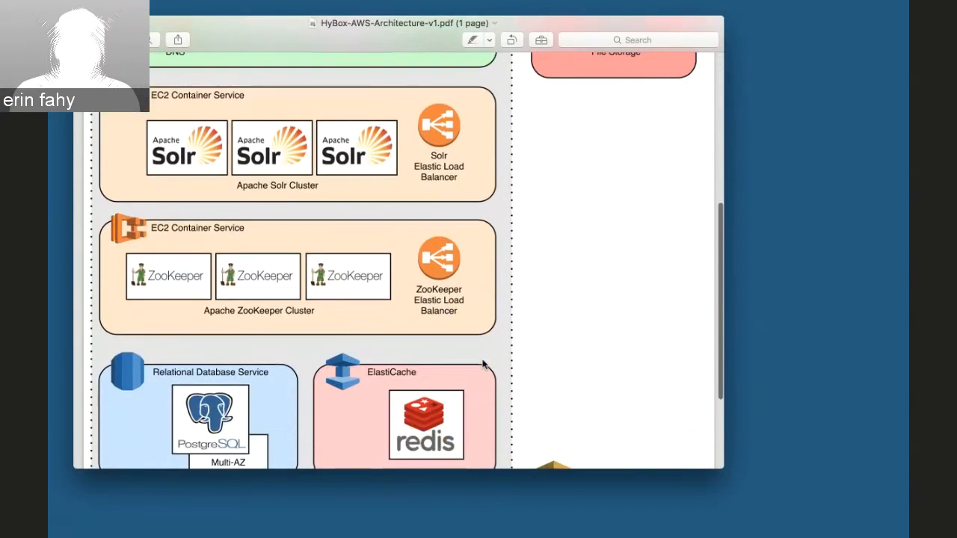
scroll(down, 3)
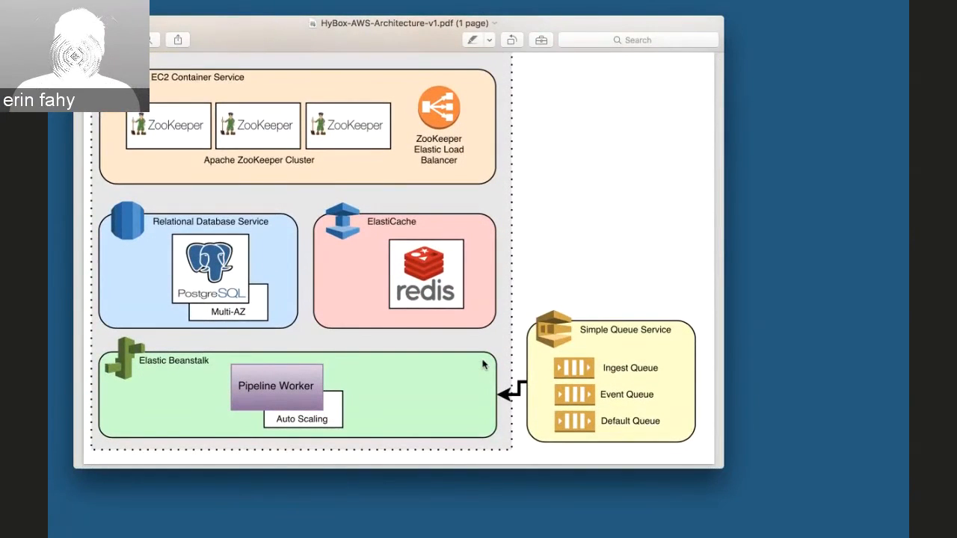
mouse_move(466, 326)
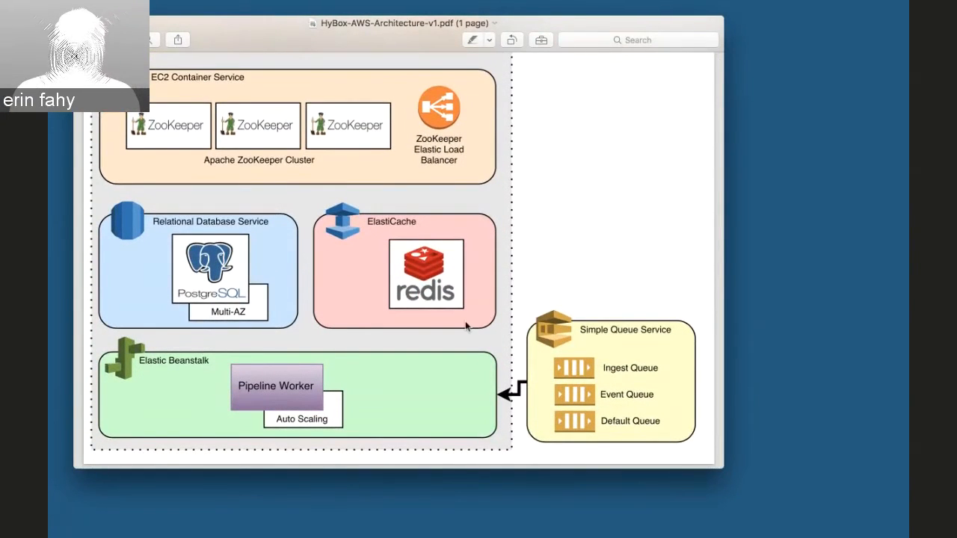
mouse_move(404, 228)
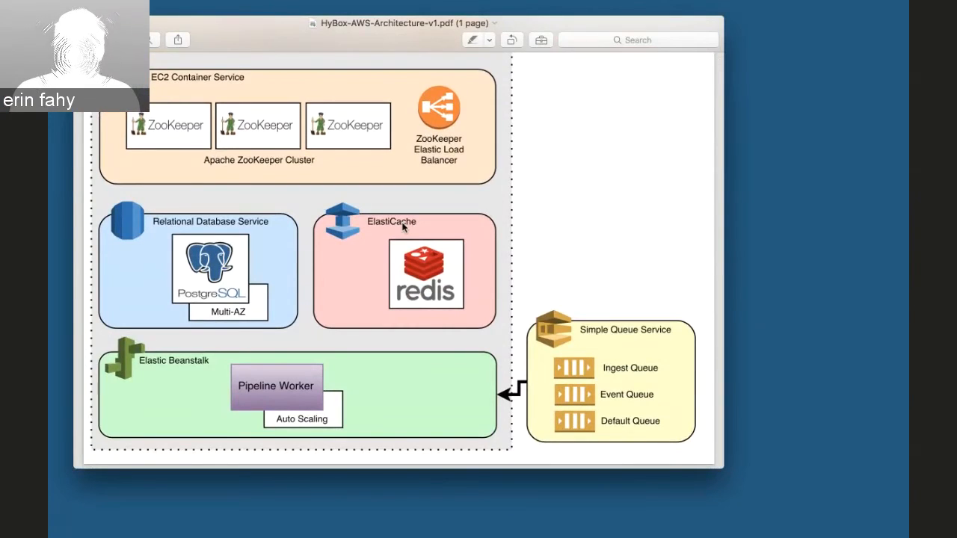
mouse_move(252, 245)
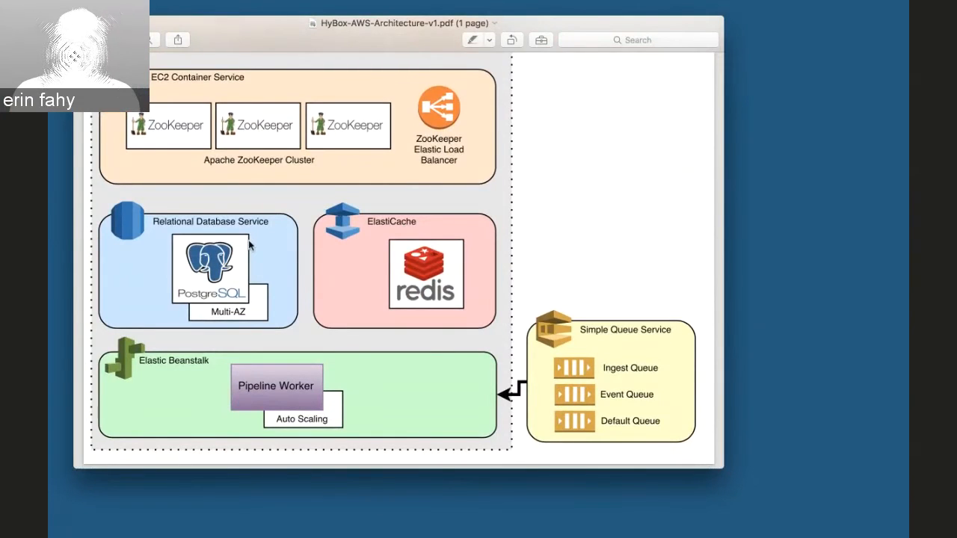
mouse_move(306, 291)
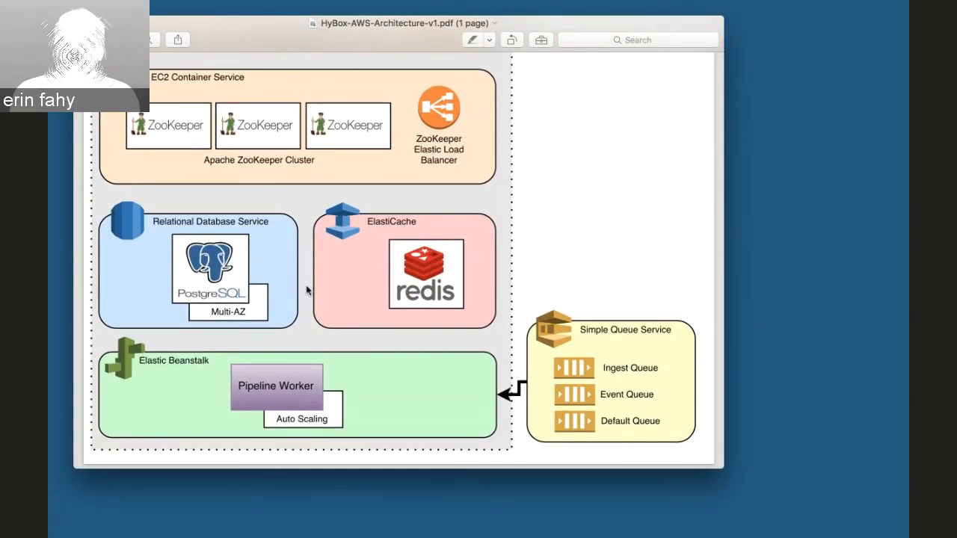
mouse_move(326, 323)
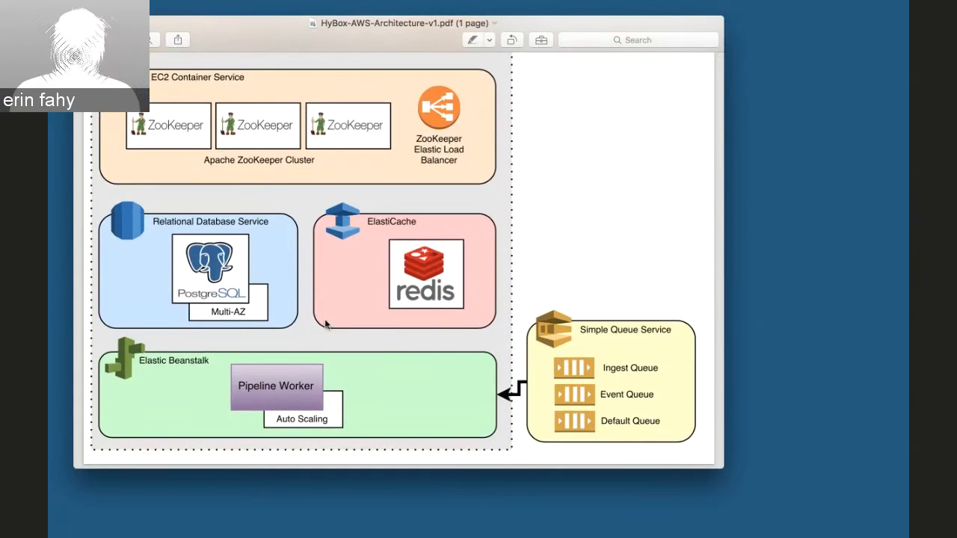
scroll(down, 3)
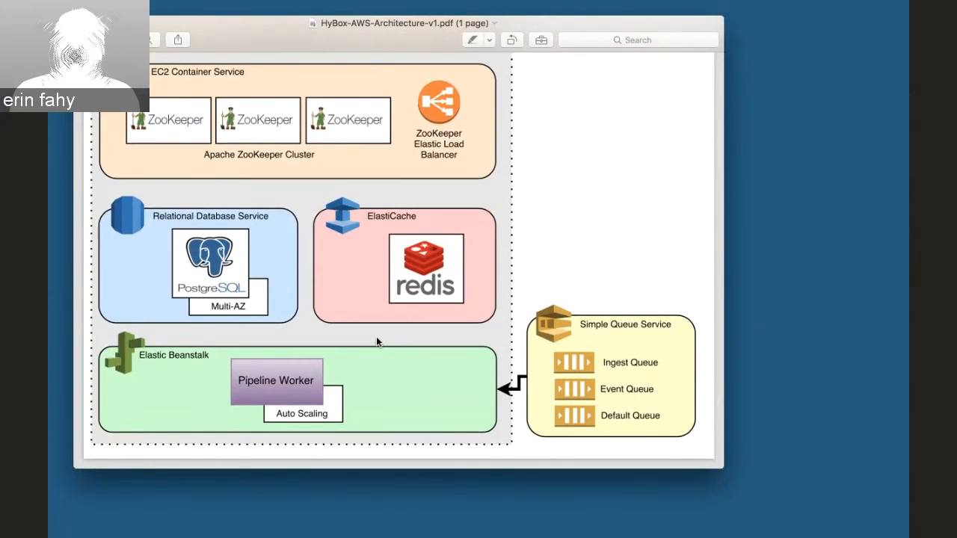
mouse_move(383, 376)
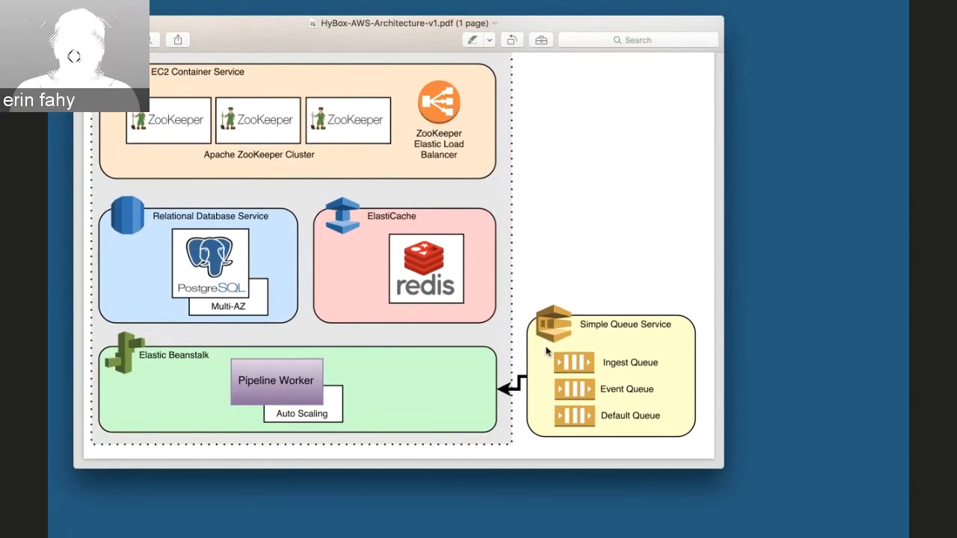
mouse_move(628, 305)
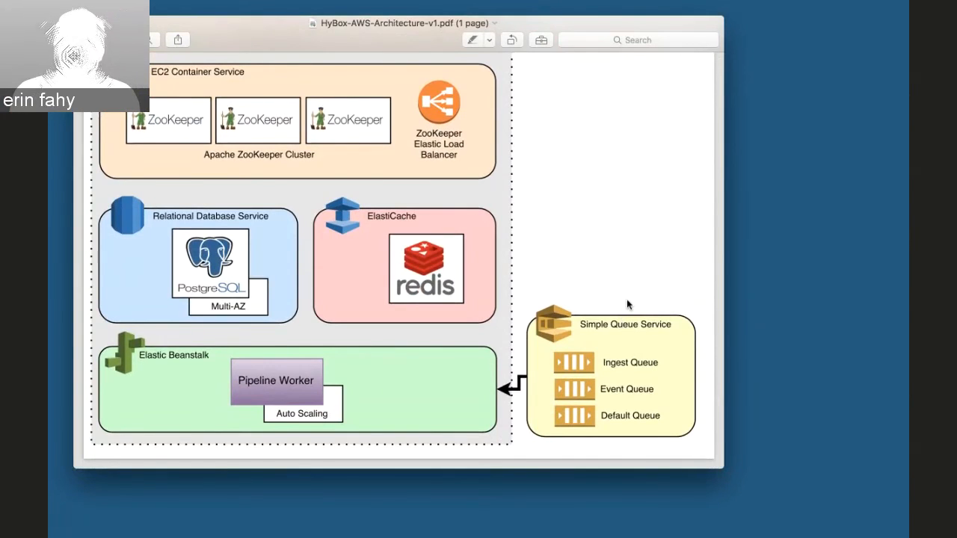
mouse_move(456, 395)
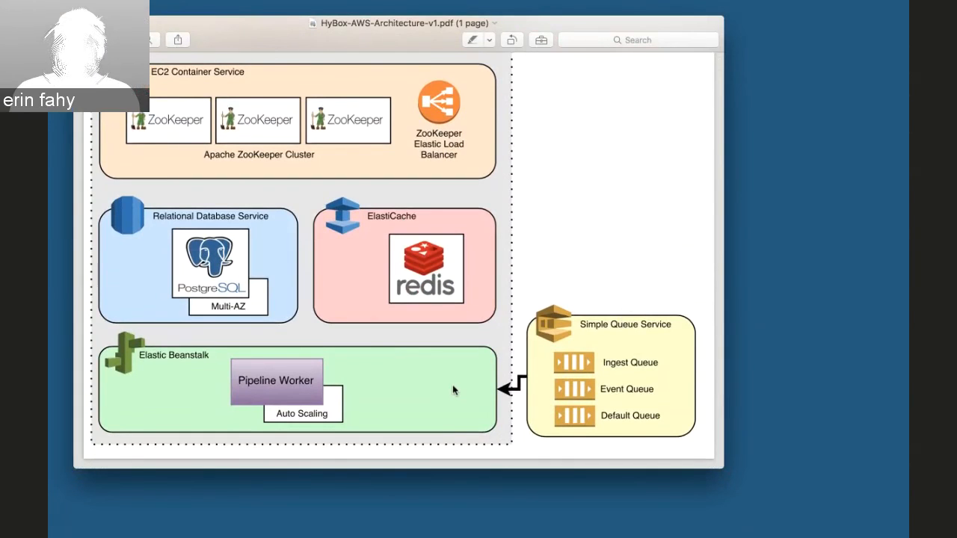
mouse_move(454, 317)
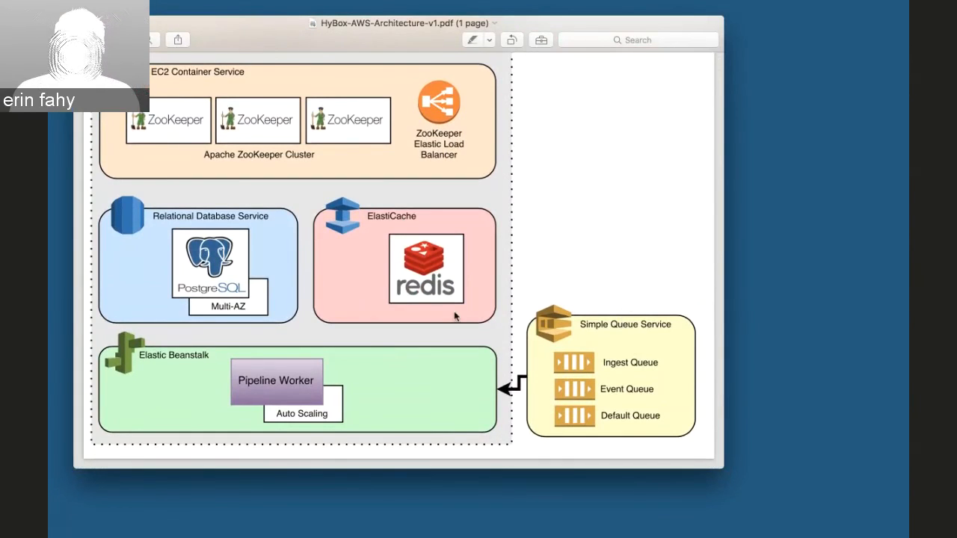